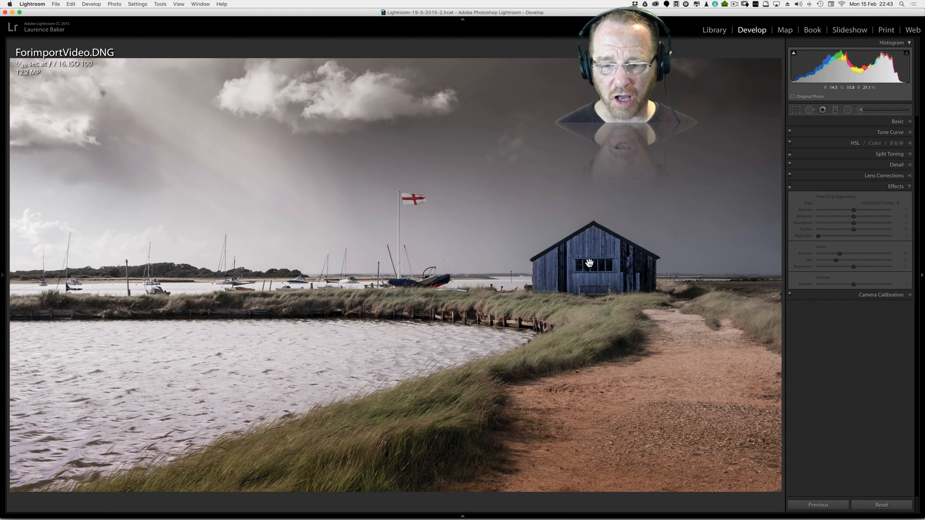
{"action": "mouse_move", "coordinate": [463, 202]}
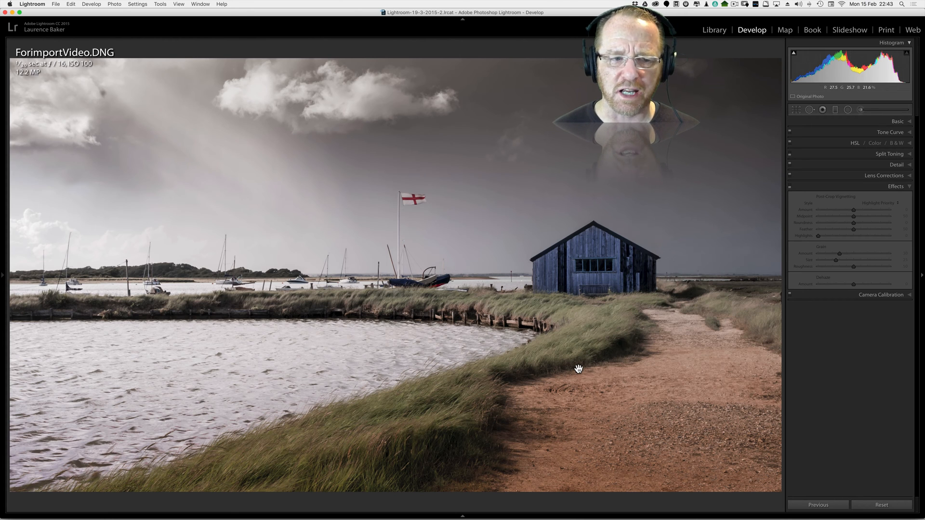
{"action": "mouse_move", "coordinate": [711, 322]}
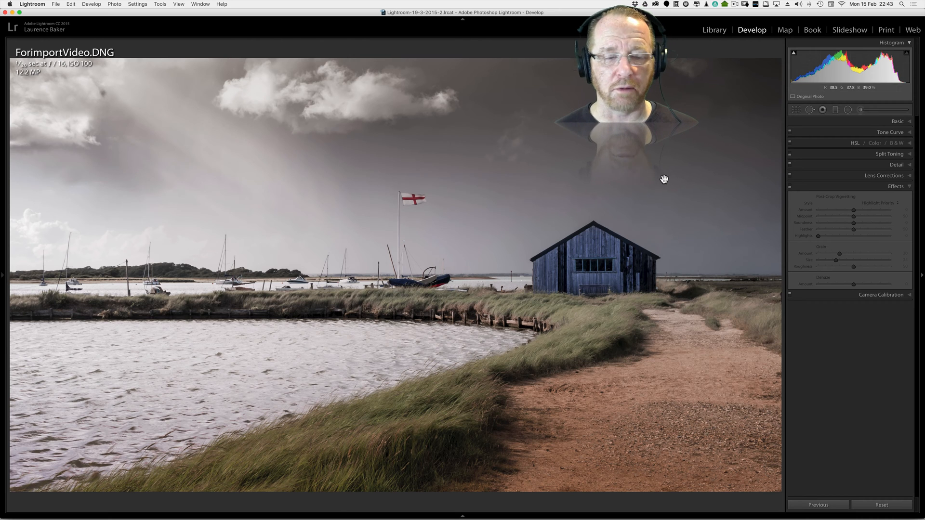
Open Lightroom Preferences on the default develop settings.
{"action": "left_click", "coordinate": [32, 4]}
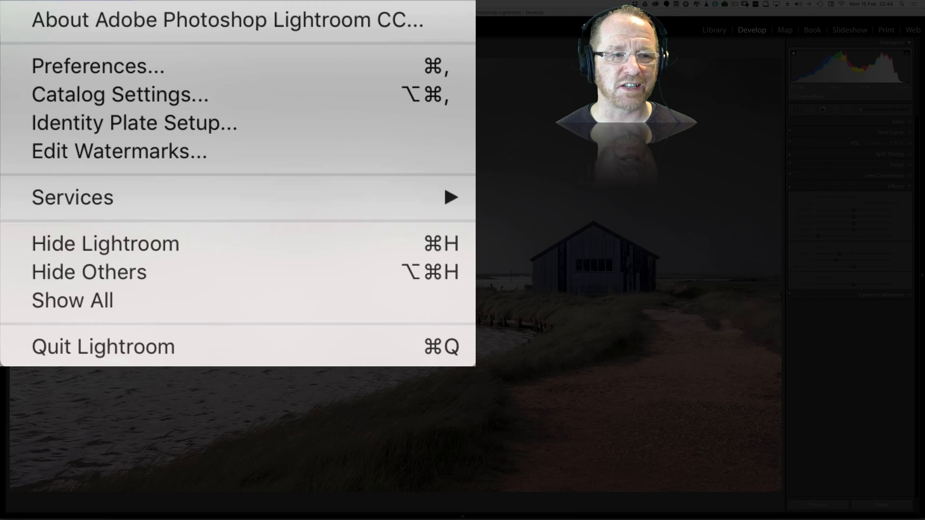
{"action": "left_click", "coordinate": [98, 65]}
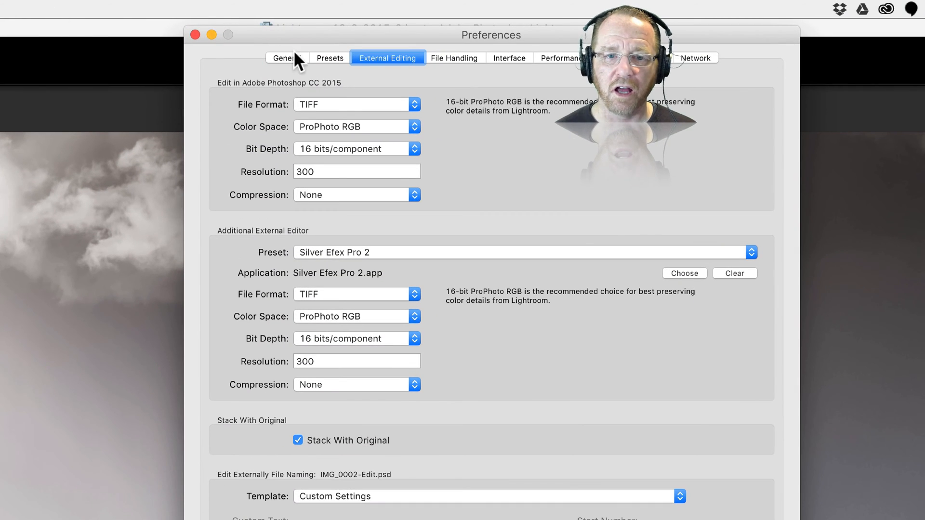
{"action": "left_click", "coordinate": [329, 57]}
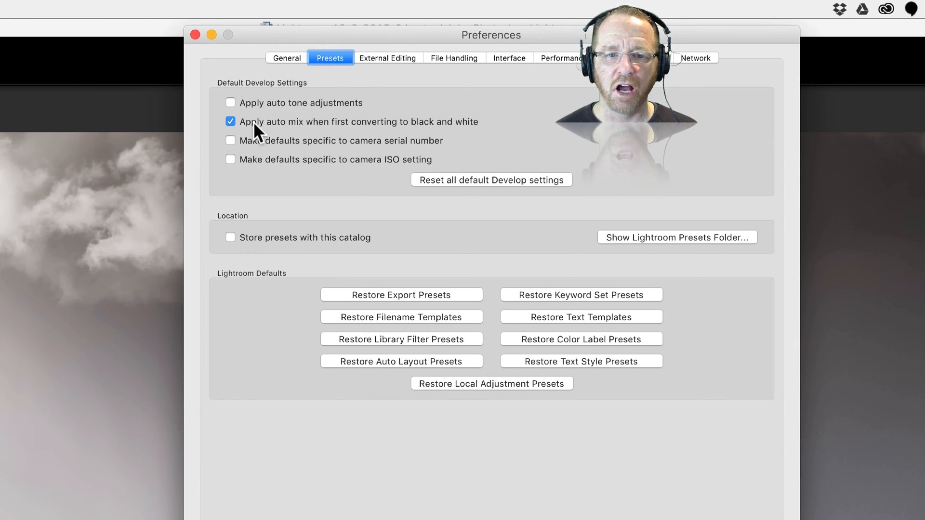
{"action": "mouse_move", "coordinate": [357, 134]}
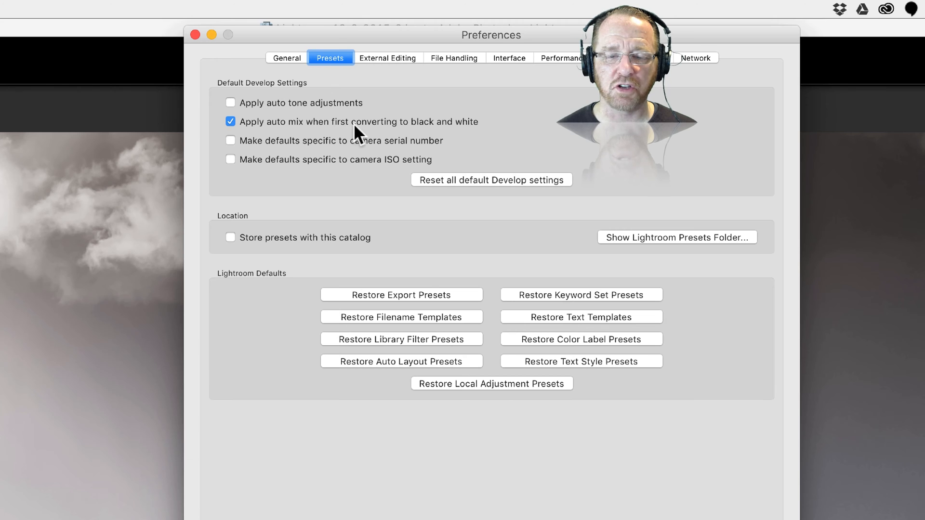
{"action": "mouse_move", "coordinate": [339, 124]}
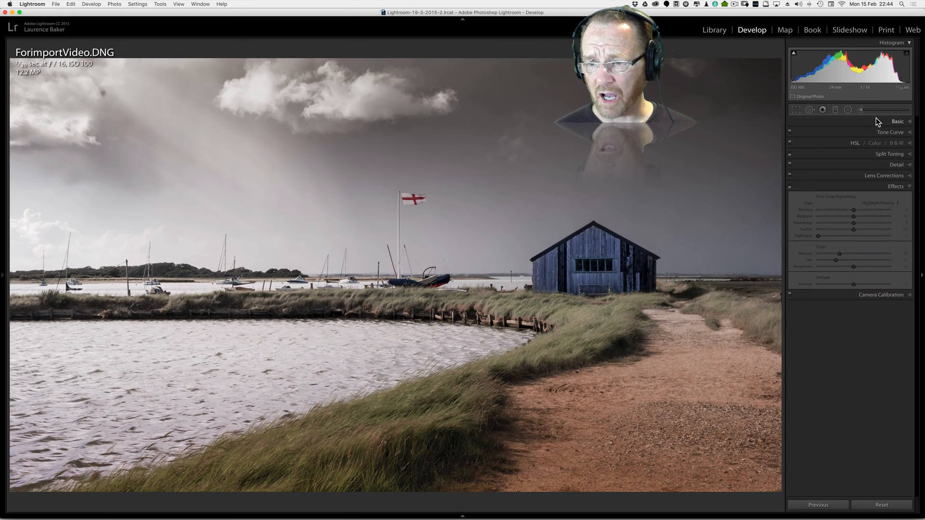
Expand the Basic panel, try Black & White treatment, then return to Color.
{"action": "left_click", "coordinate": [897, 121]}
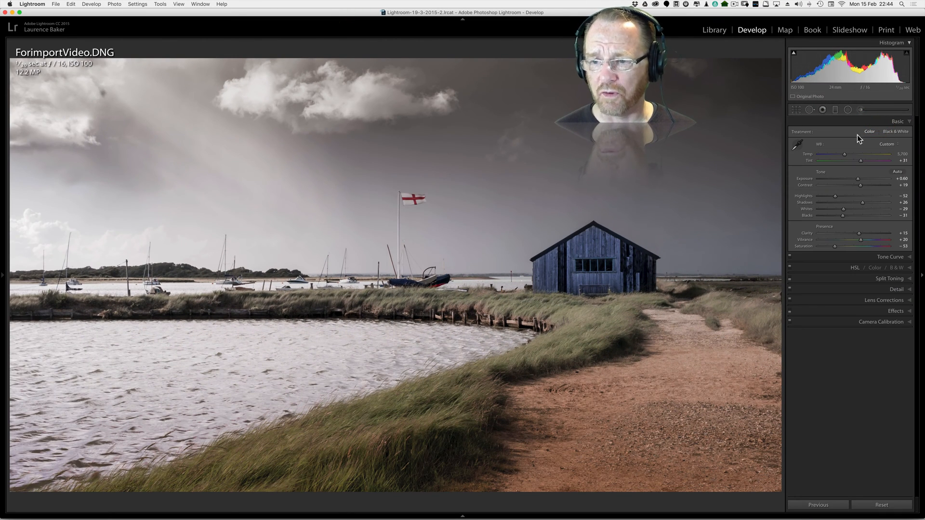
{"action": "left_click", "coordinate": [896, 131]}
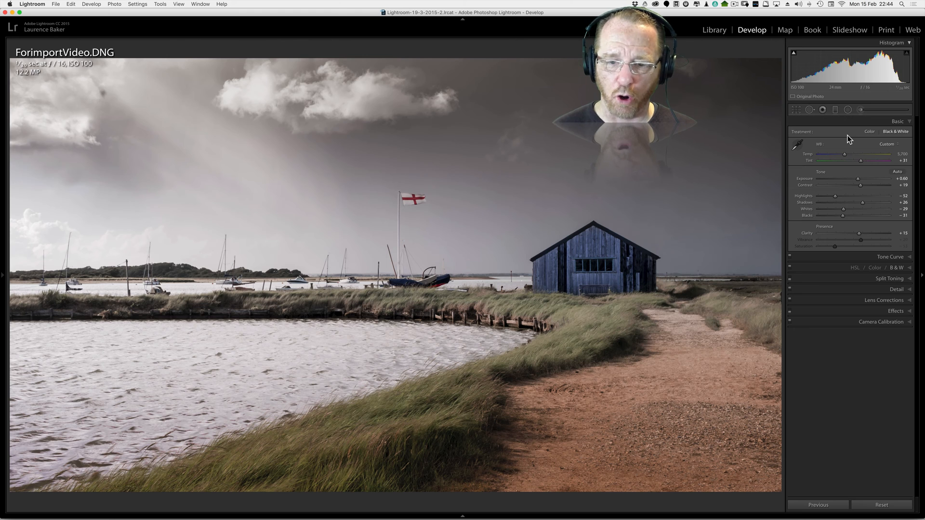
{"action": "left_click", "coordinate": [895, 131]}
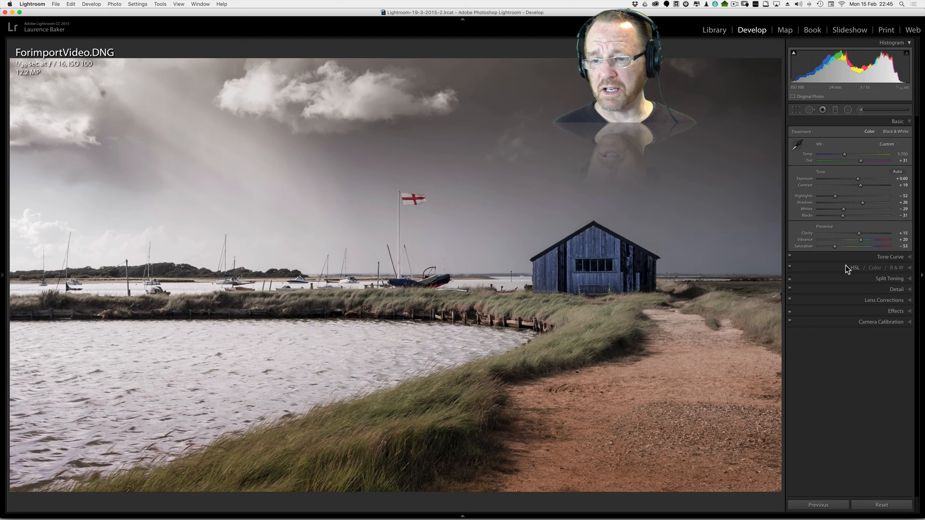
Convert the coastal hut photo using the B&W colour mix.
{"action": "left_click", "coordinate": [855, 143]}
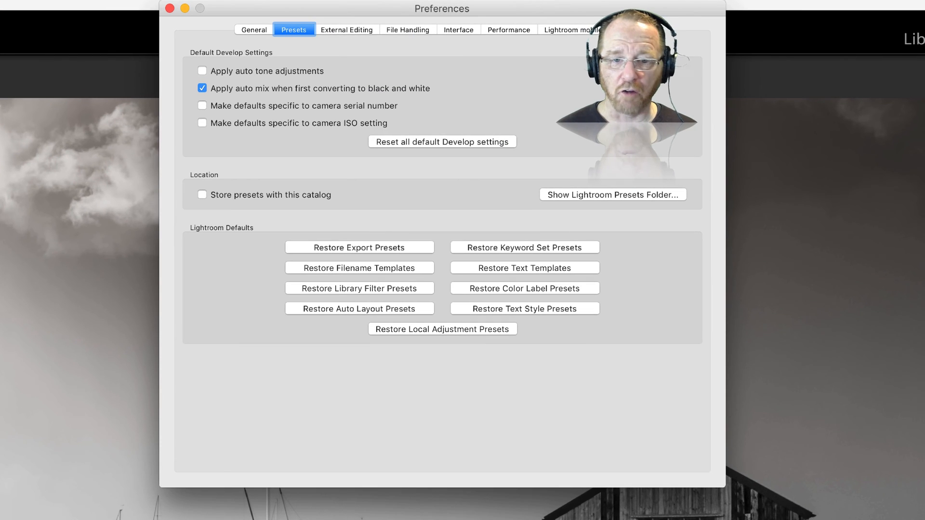
{"action": "mouse_move", "coordinate": [338, 121]}
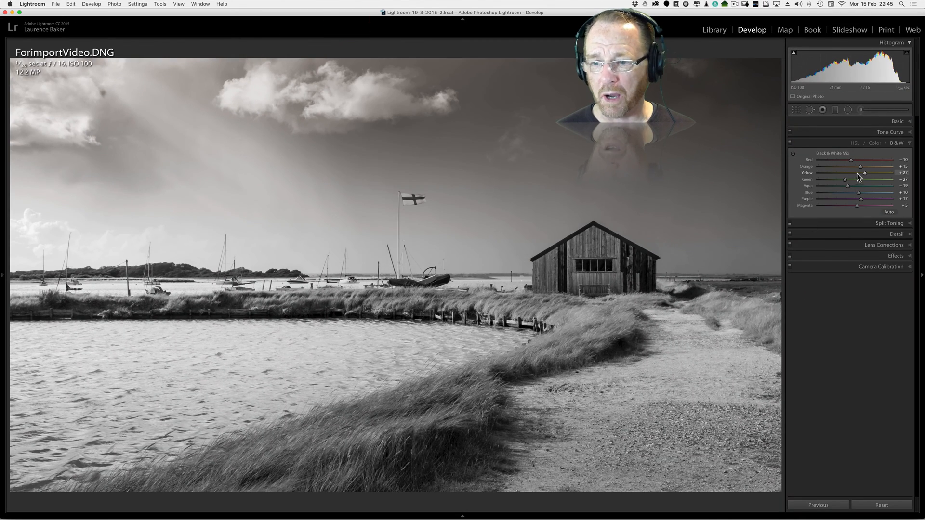
Rework the B&W mix sliders, pushing the green tones much brighter.
{"action": "left_click_drag", "start_coordinate": [860, 173], "coordinate": [867, 172]}
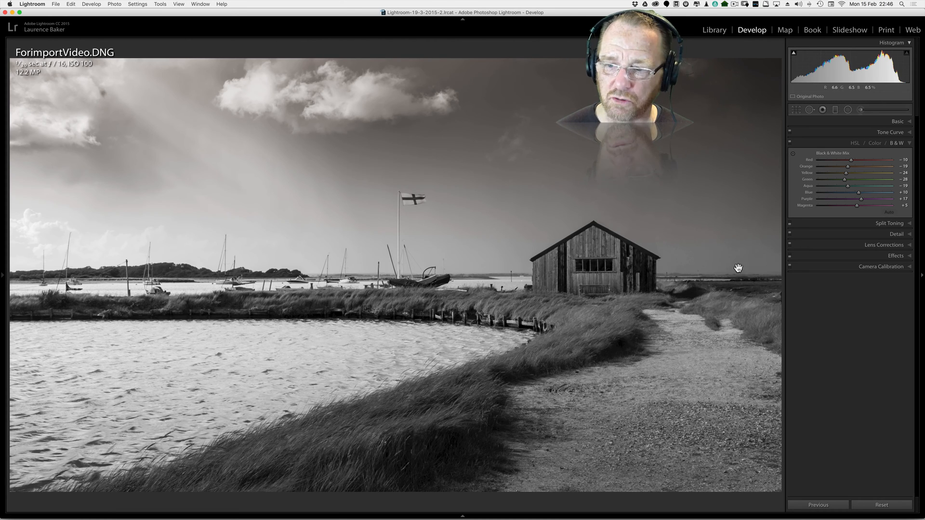
{"action": "left_click_drag", "start_coordinate": [843, 178], "coordinate": [859, 178]}
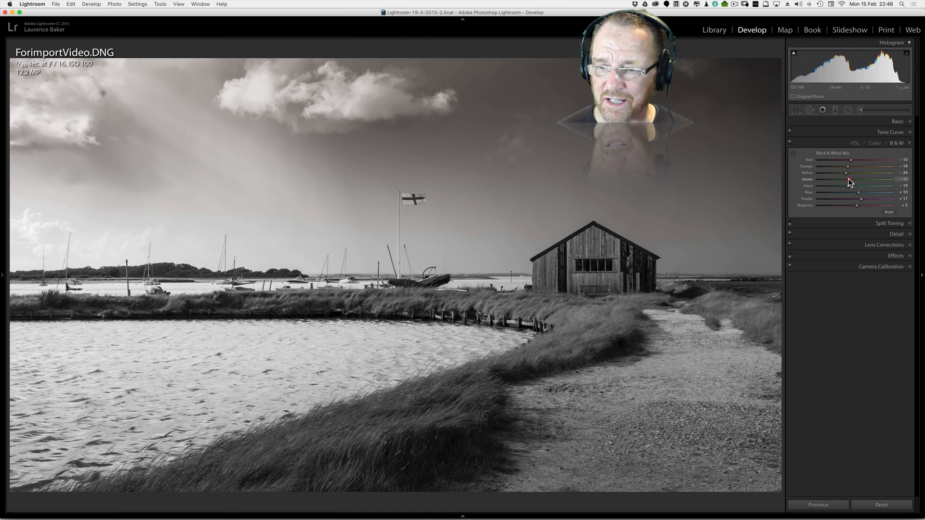
{"action": "left_click_drag", "start_coordinate": [849, 179], "coordinate": [867, 179]}
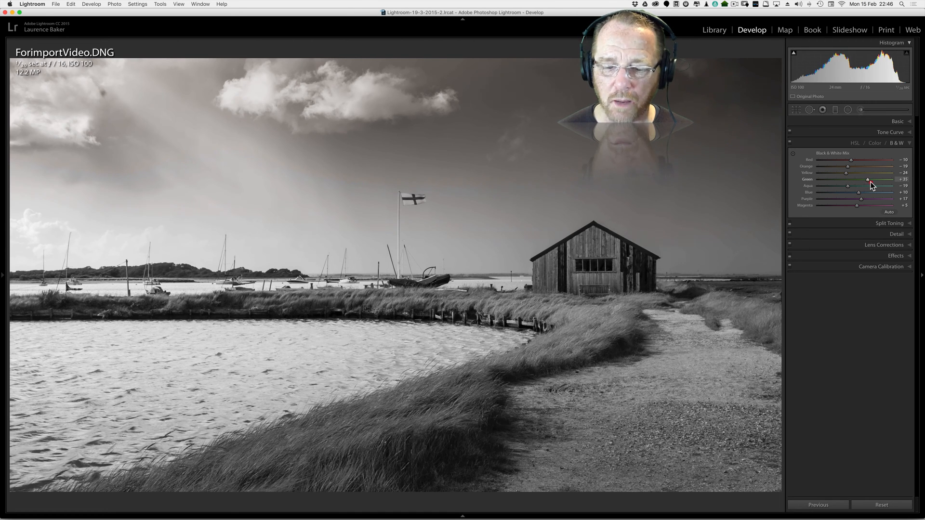
{"action": "left_click_drag", "start_coordinate": [867, 179], "coordinate": [874, 180]}
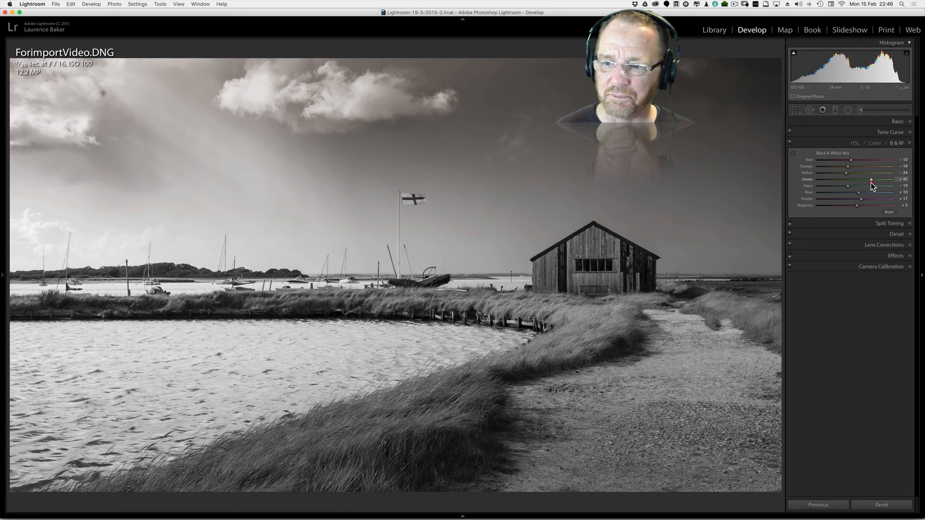
{"action": "left_click_drag", "start_coordinate": [872, 179], "coordinate": [882, 179]}
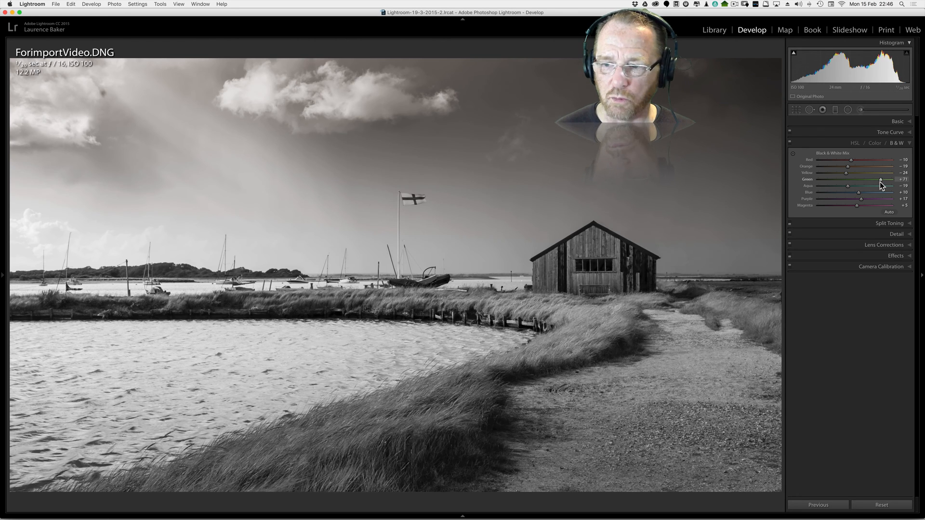
{"action": "left_click_drag", "start_coordinate": [882, 179], "coordinate": [867, 179]}
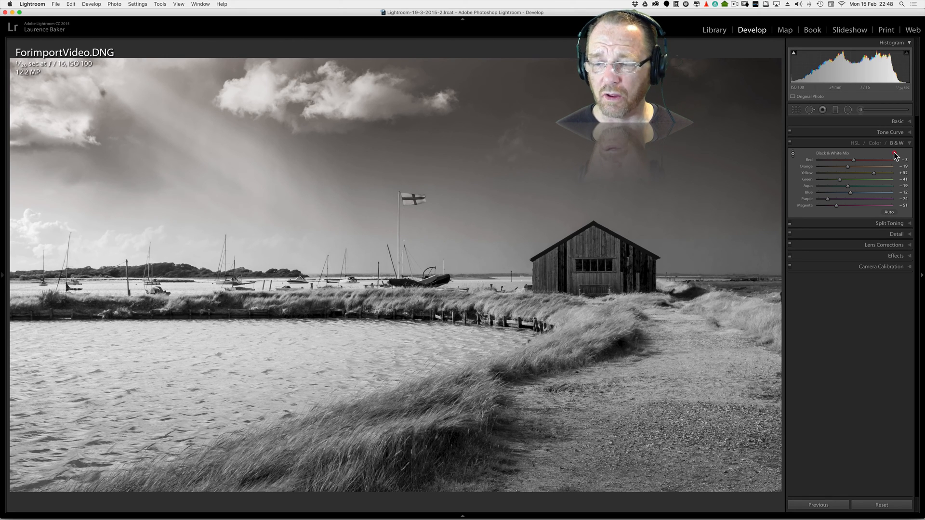
In Split Toning, tint highlights blue at low saturation and warm the shadows.
{"action": "left_click", "coordinate": [884, 143]}
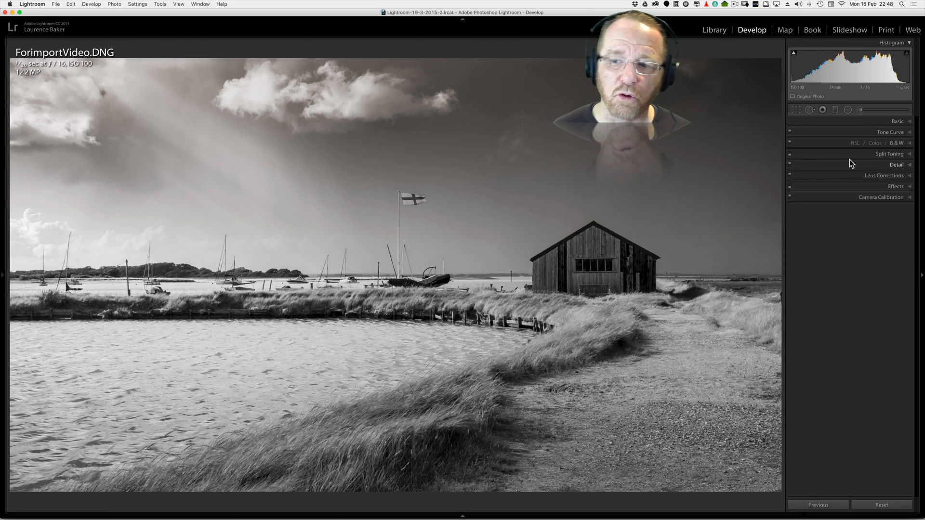
{"action": "left_click", "coordinate": [890, 154]}
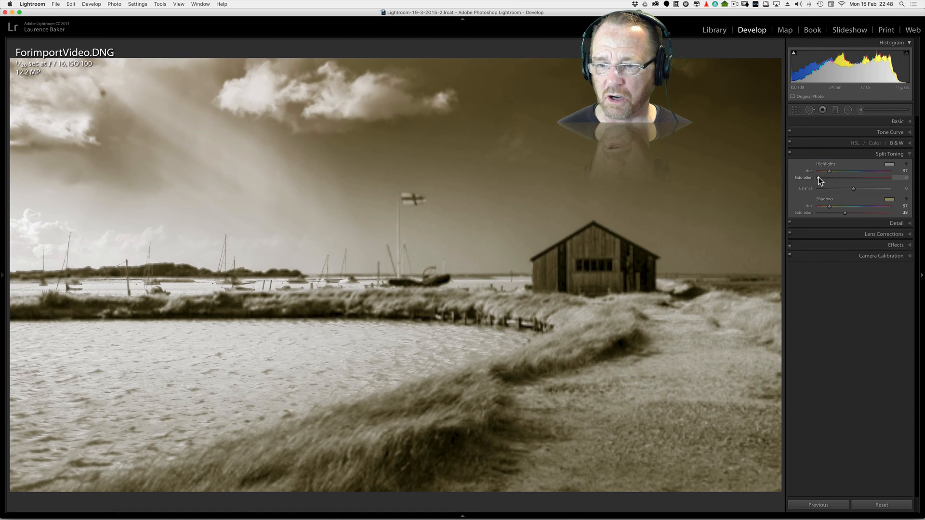
{"action": "left_click_drag", "start_coordinate": [827, 177], "coordinate": [830, 177]}
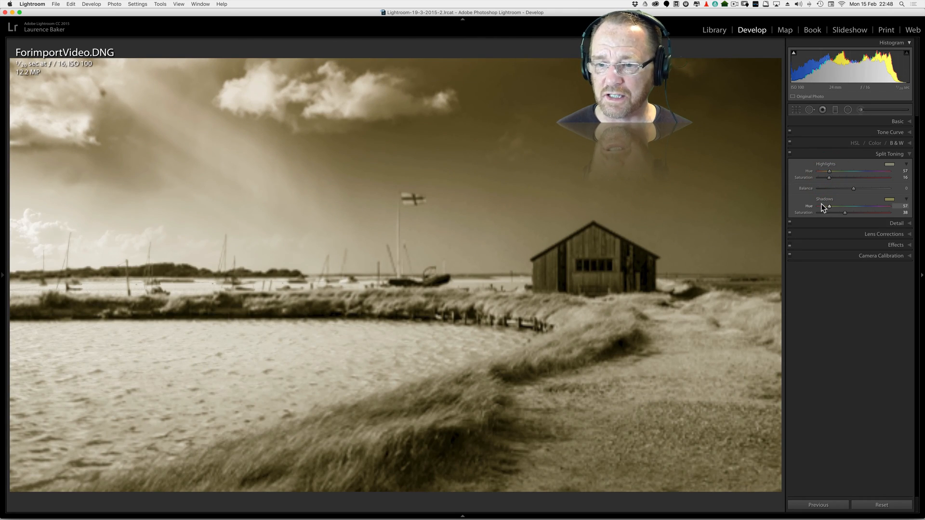
{"action": "left_click_drag", "start_coordinate": [839, 212], "coordinate": [851, 212]}
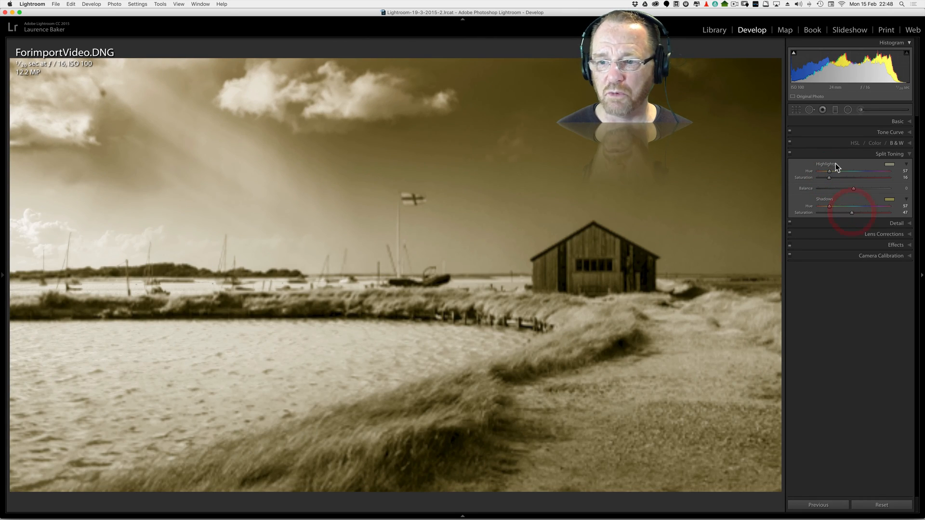
{"action": "left_click_drag", "start_coordinate": [830, 171], "coordinate": [858, 171]}
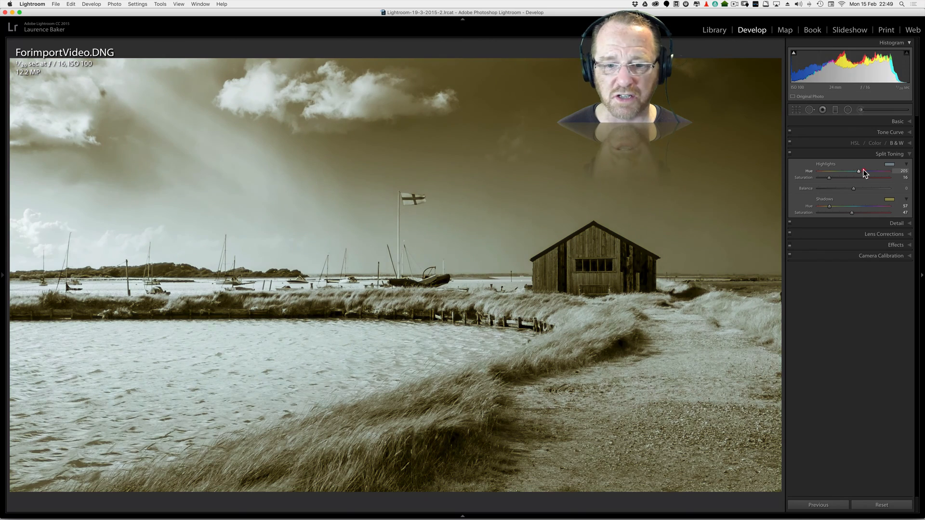
{"action": "left_click_drag", "start_coordinate": [844, 178], "coordinate": [852, 178]}
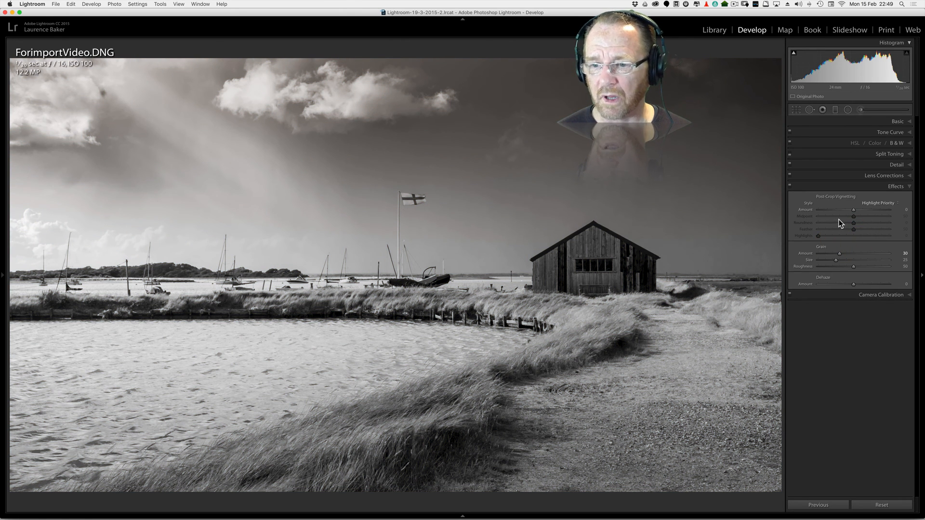
Add a slight post-crop vignette and raise grain amount to about 73.
{"action": "left_click_drag", "start_coordinate": [854, 210], "coordinate": [855, 210]}
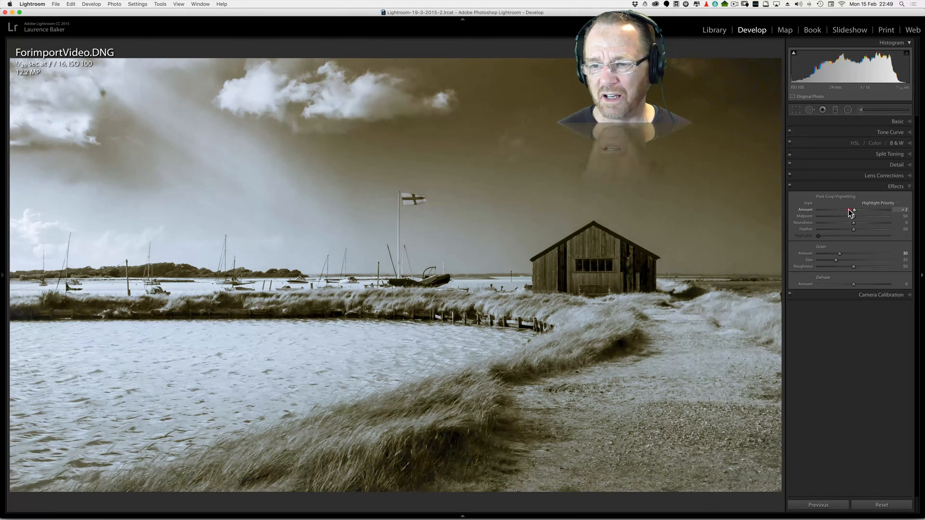
{"action": "left_click_drag", "start_coordinate": [854, 210], "coordinate": [839, 210]}
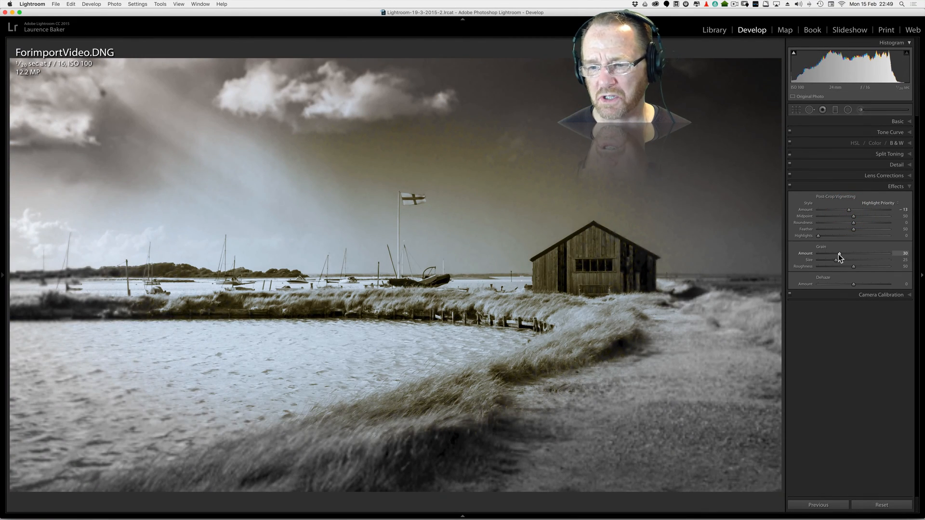
{"action": "left_click_drag", "start_coordinate": [853, 260], "coordinate": [875, 259]}
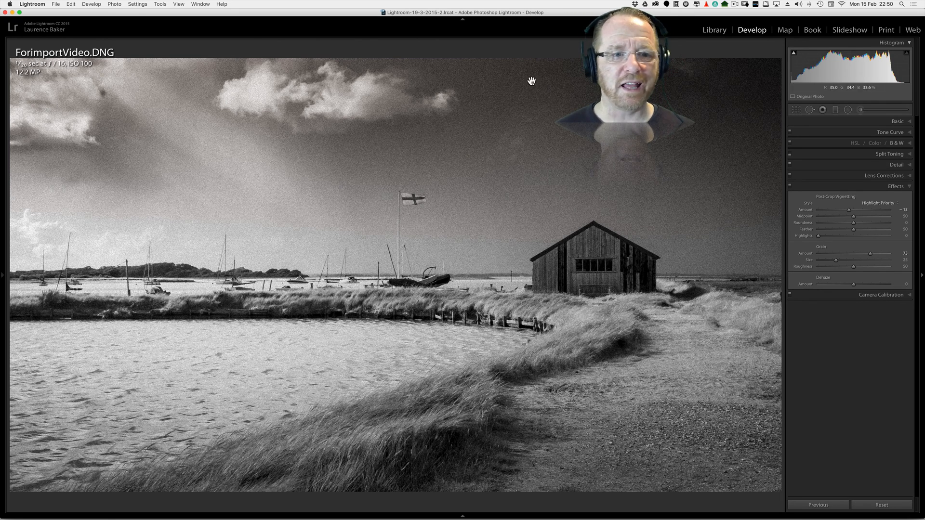
Open Preferences from the Lightroom menu.
{"action": "left_click", "coordinate": [32, 4]}
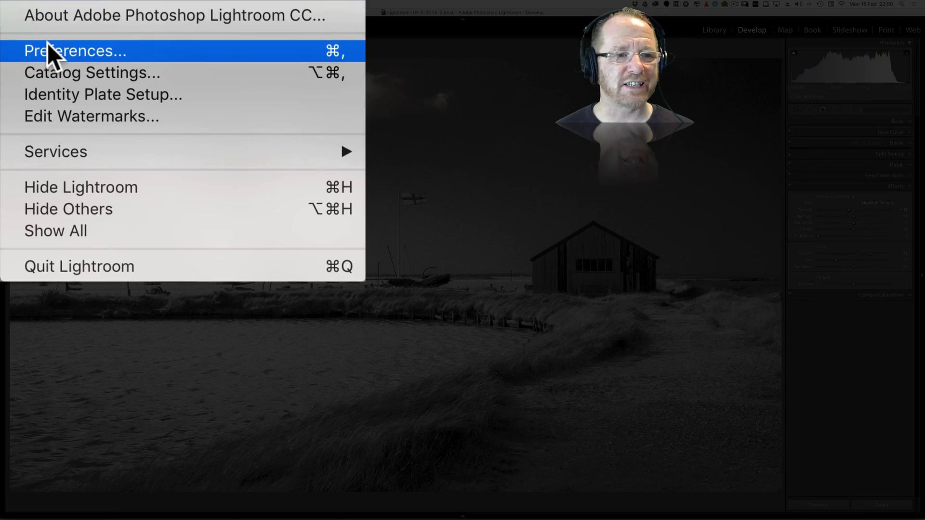
{"action": "left_click", "coordinate": [75, 51]}
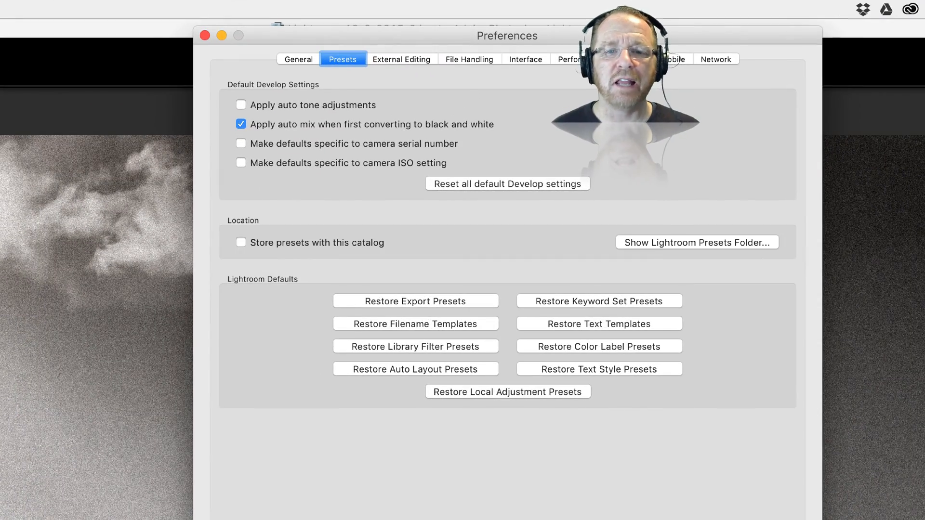
On External Editing, try PSD for Silver Efex Pro 2, then keep TIFF.
{"action": "left_click", "coordinate": [400, 59]}
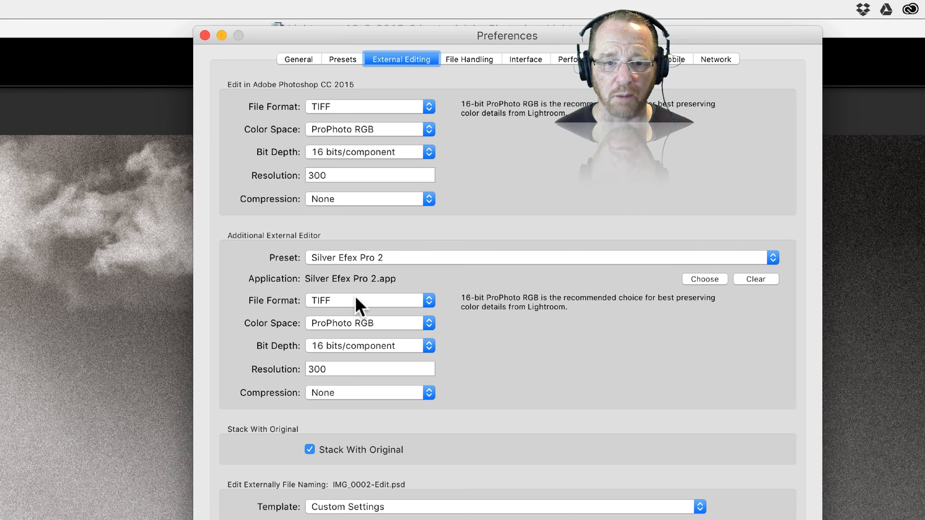
{"action": "mouse_move", "coordinate": [336, 354]}
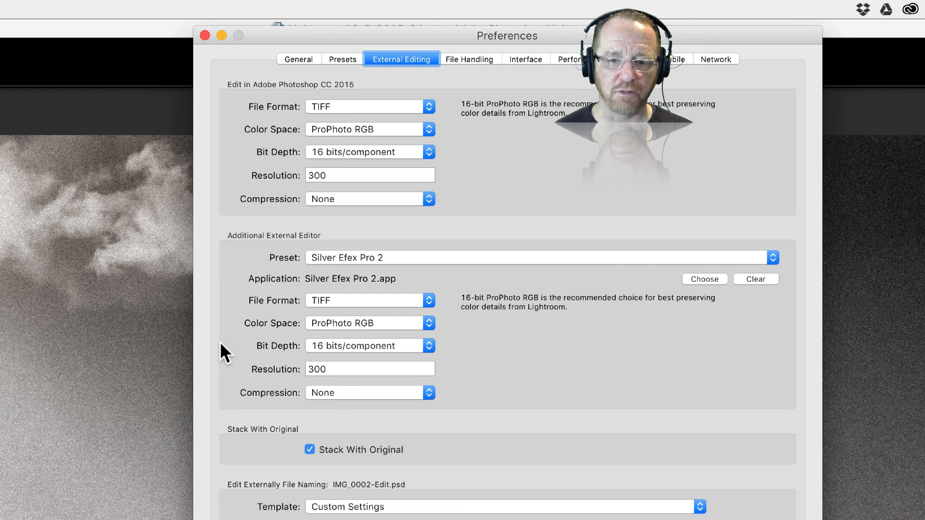
{"action": "left_click", "coordinate": [369, 300]}
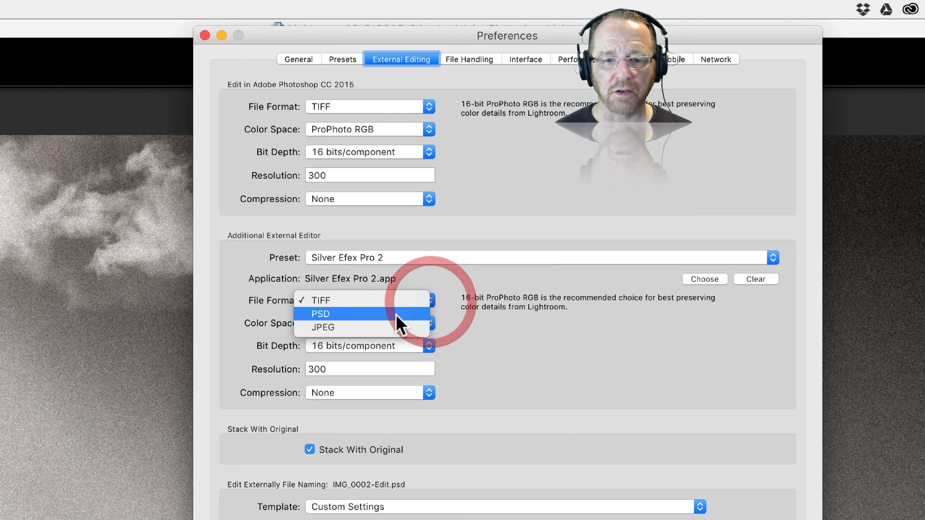
{"action": "left_click", "coordinate": [320, 313]}
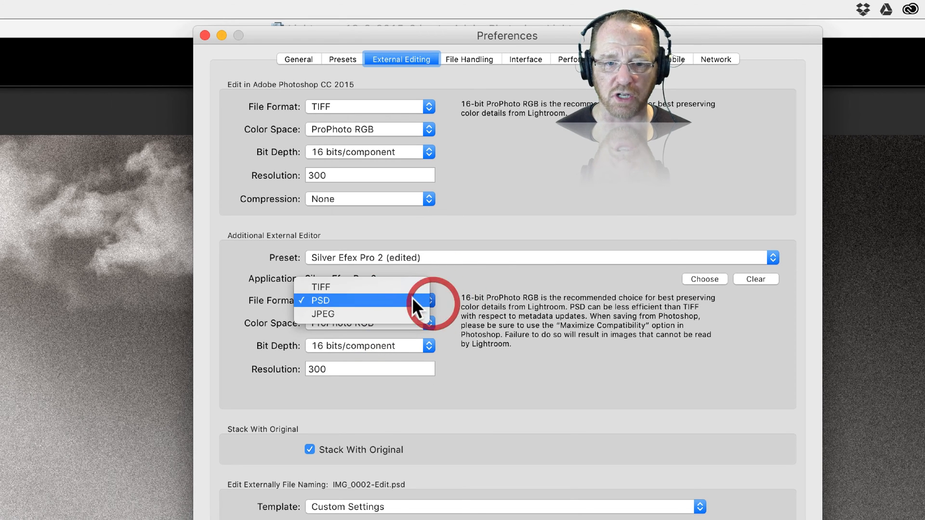
{"action": "left_click", "coordinate": [321, 286]}
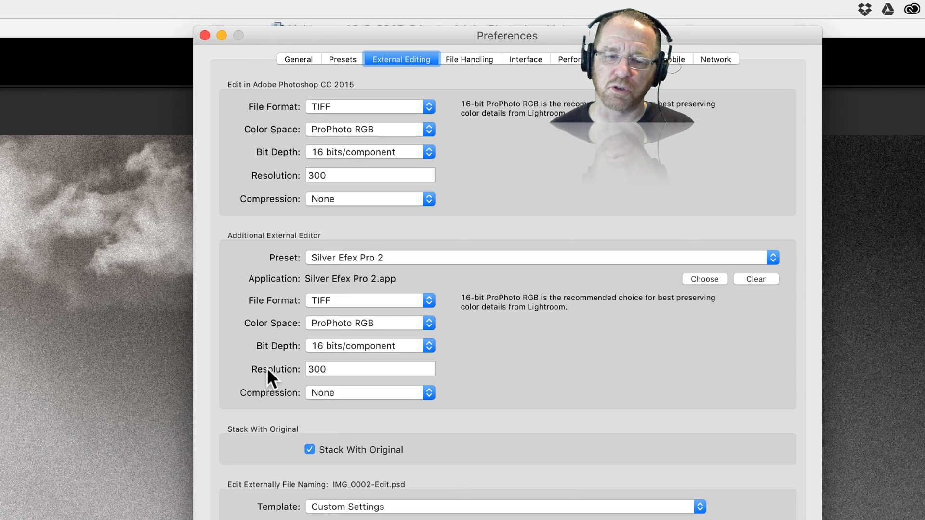
Select the 300 resolution value in the external editor settings.
{"action": "left_click", "coordinate": [370, 369]}
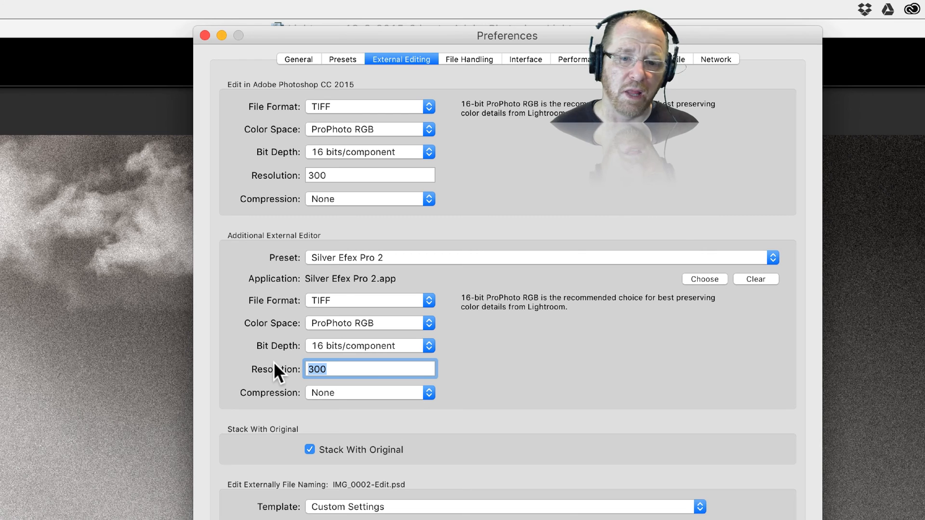
{"action": "mouse_move", "coordinate": [328, 395]}
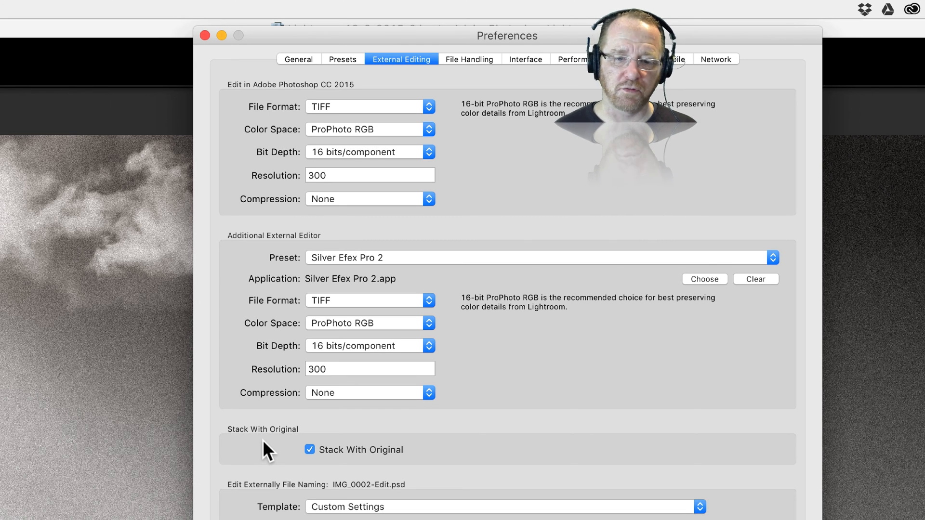
{"action": "mouse_move", "coordinate": [335, 504]}
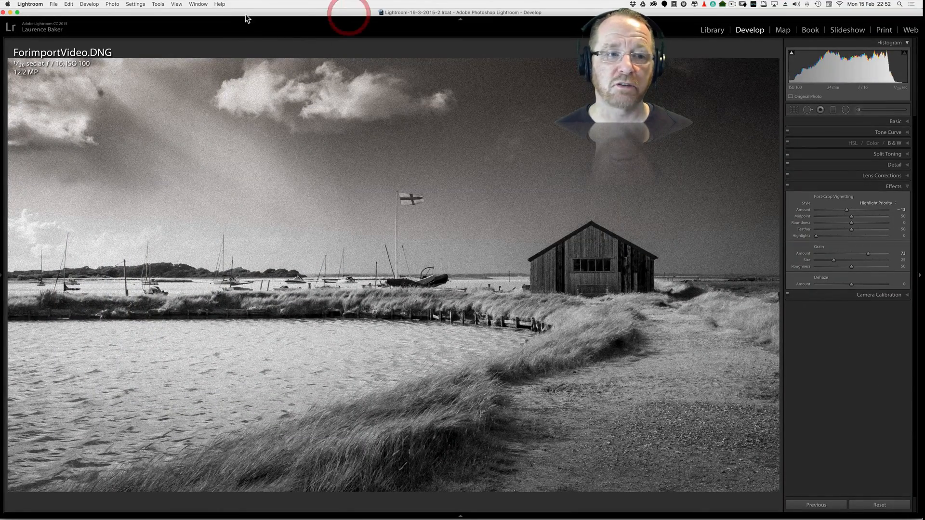
Switch off the Effects and Tone Curve panel adjustments.
{"action": "left_click", "coordinate": [111, 4]}
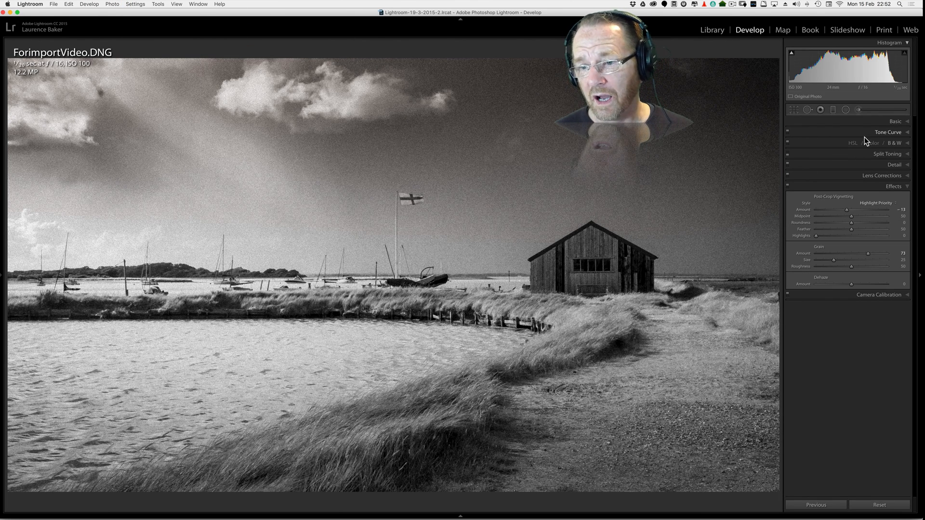
{"action": "left_click", "coordinate": [894, 186]}
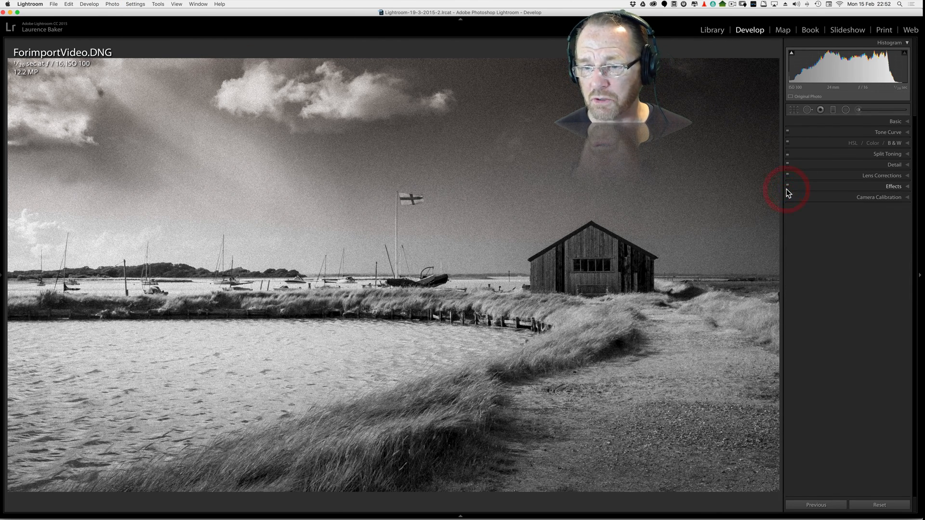
{"action": "left_click", "coordinate": [894, 187]}
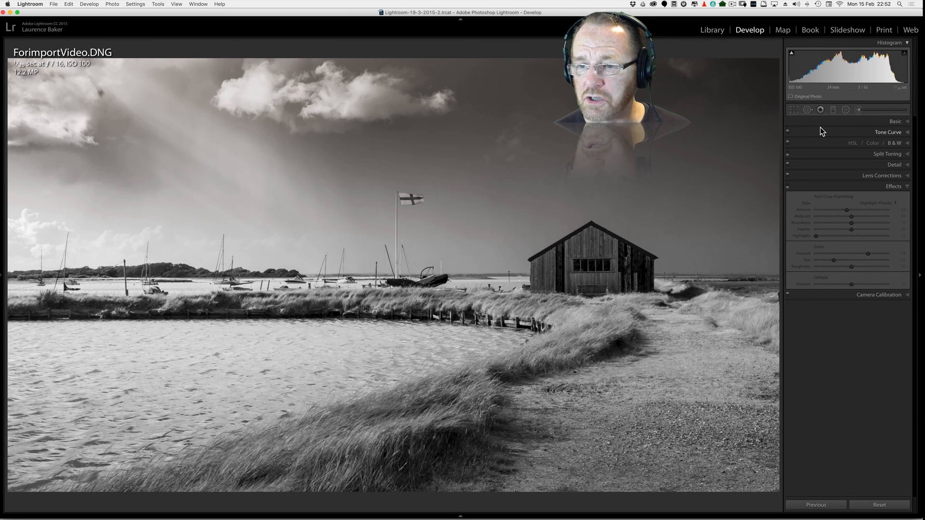
{"action": "left_click", "coordinate": [895, 122]}
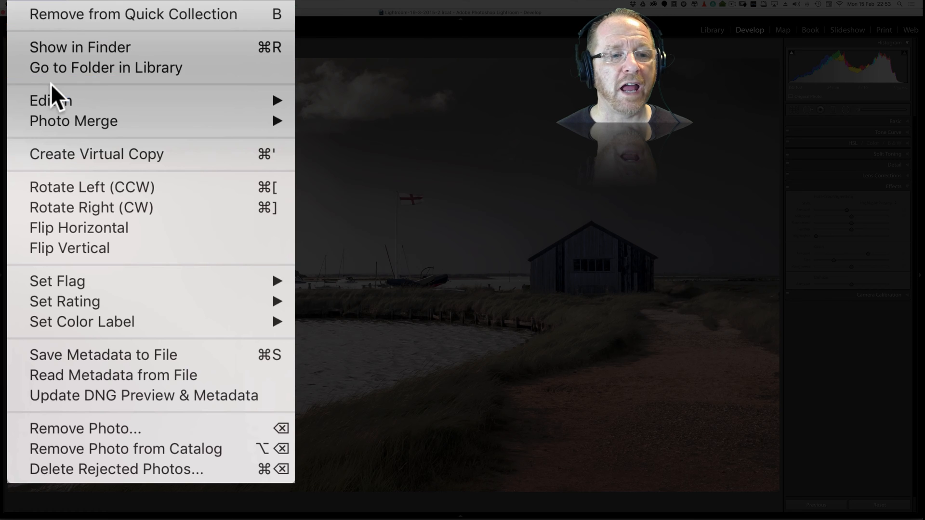
{"action": "mouse_move", "coordinate": [50, 99]}
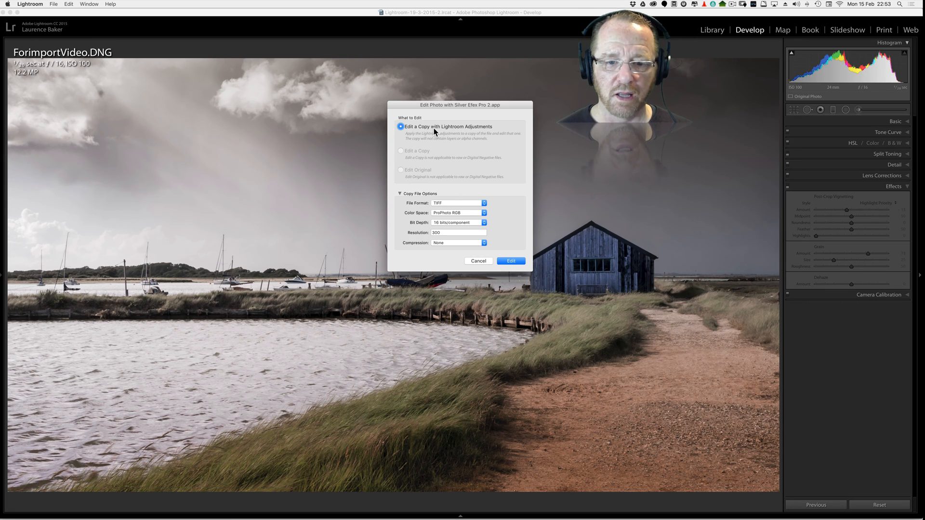
Edit a copy with Lightroom adjustments in Silver Efex Pro 2.
{"action": "left_click", "coordinate": [400, 193]}
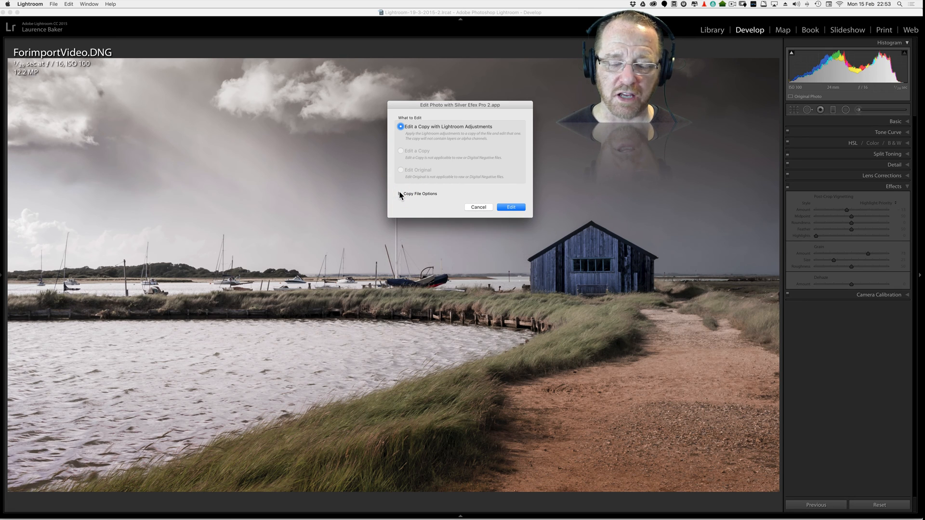
{"action": "left_click", "coordinate": [400, 194]}
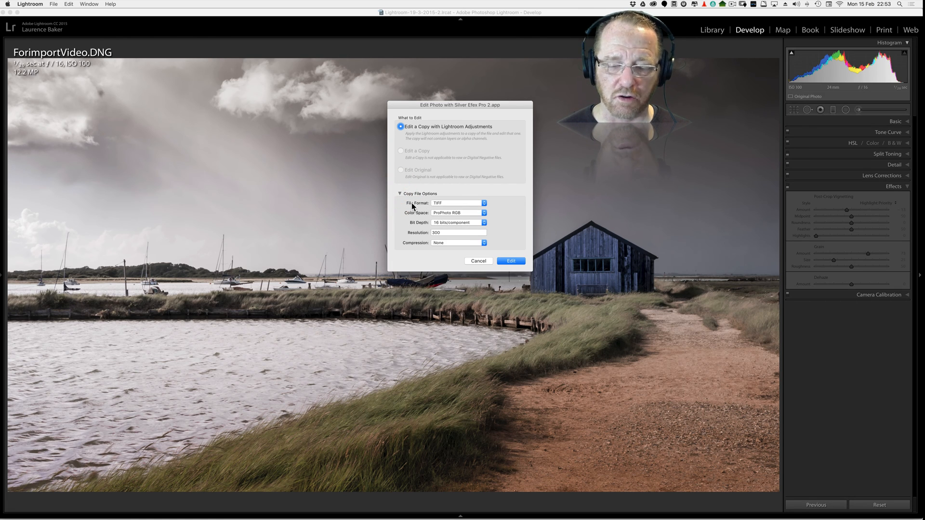
{"action": "mouse_move", "coordinate": [451, 248]}
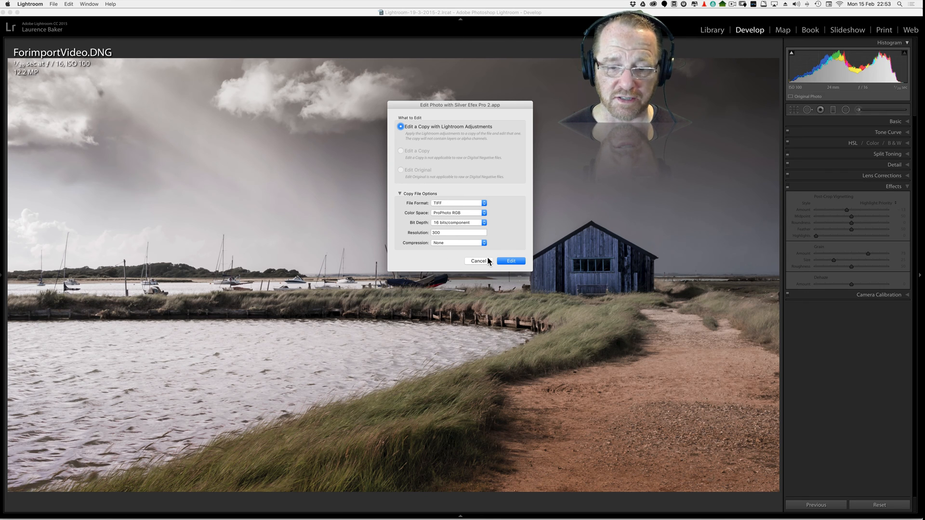
{"action": "left_click", "coordinate": [510, 261]}
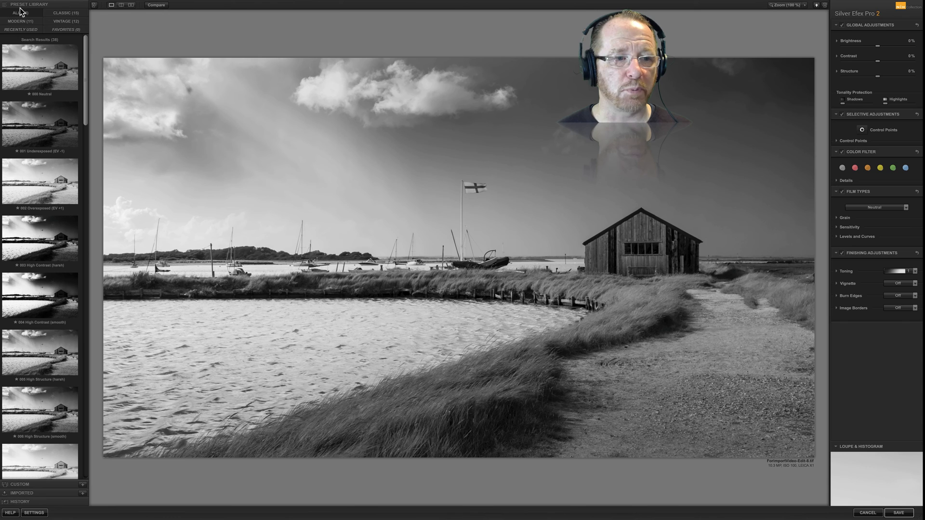
Apply the Modern category's 016 Full Dynamic (smooth) preset to the hut photo.
{"action": "left_click", "coordinate": [20, 21]}
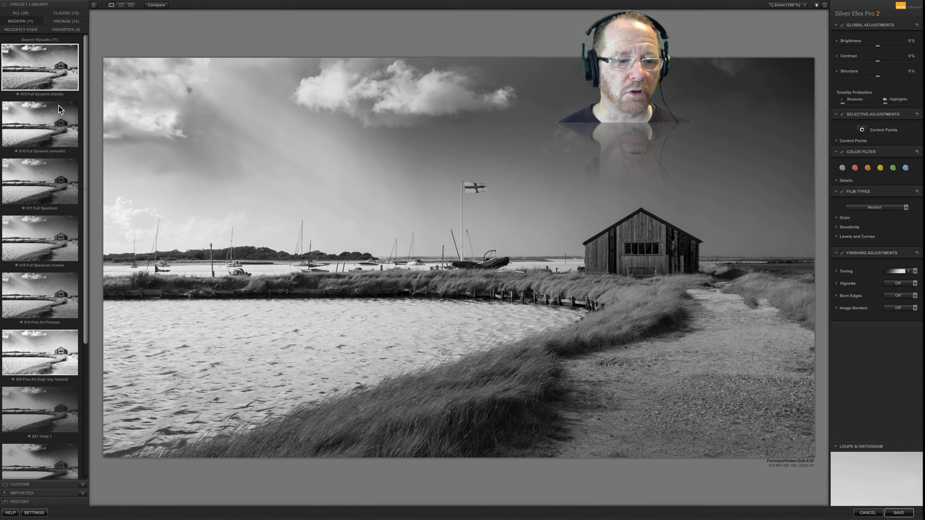
{"action": "left_click", "coordinate": [40, 123]}
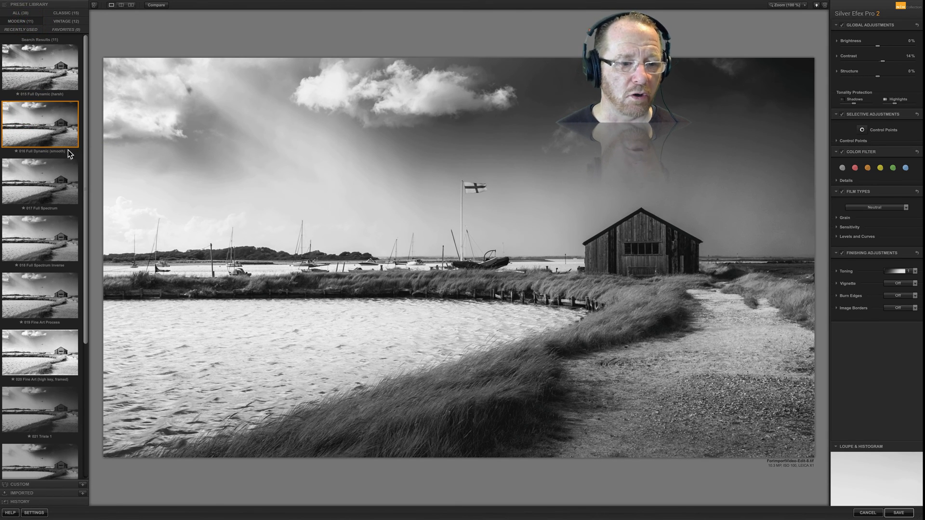
{"action": "scroll", "scroll_direction": "down", "scroll_amount": 3}
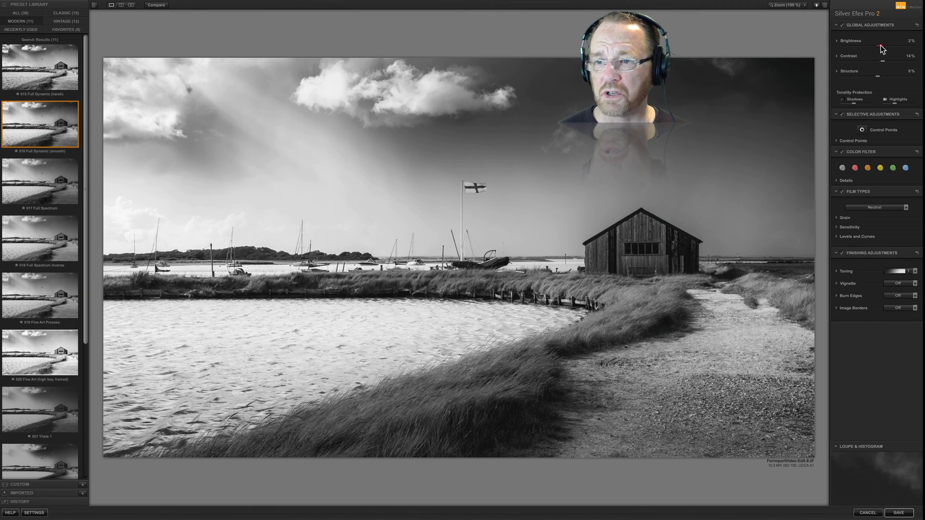
Set global brightness 11%, contrast 26%, structure 17%, and place a control point on the grass.
{"action": "left_click_drag", "start_coordinate": [879, 45], "coordinate": [890, 45]}
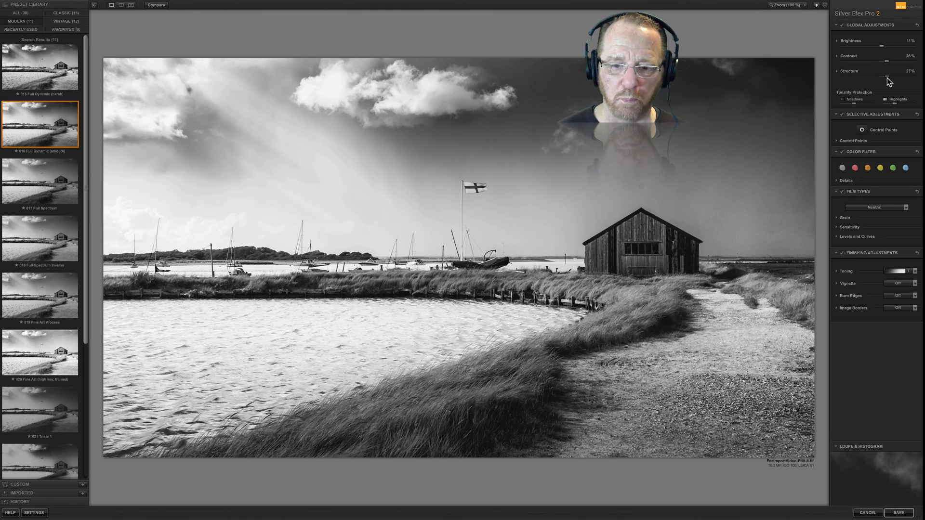
{"action": "left_click_drag", "start_coordinate": [899, 77], "coordinate": [879, 76]}
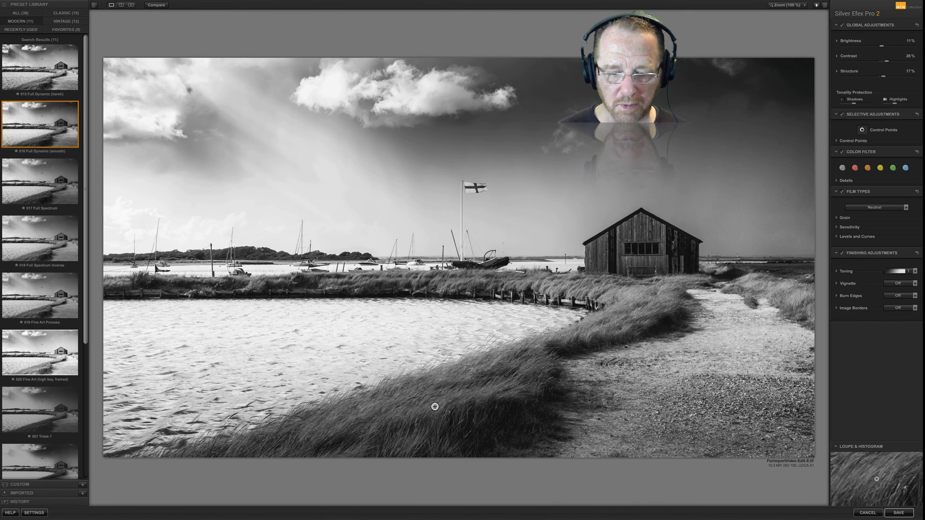
{"action": "left_click", "coordinate": [434, 406]}
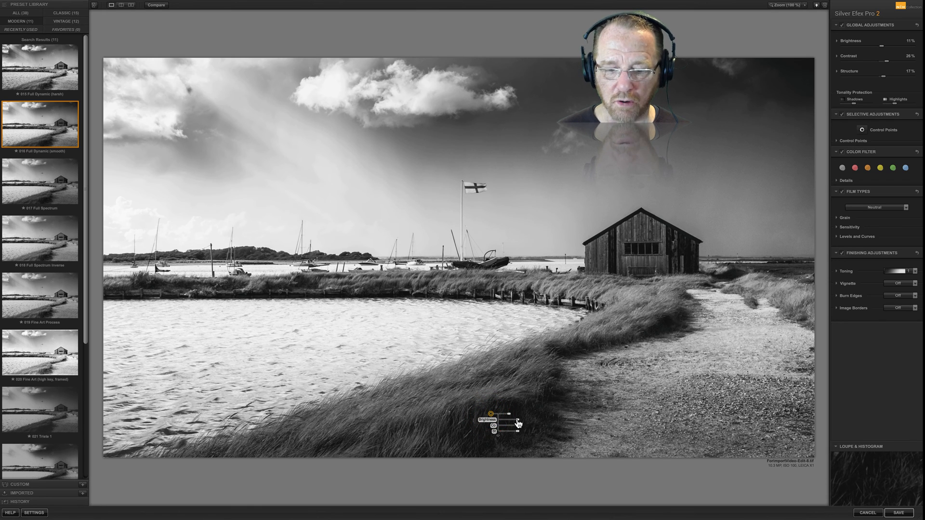
Raise the grass control point's brightness to lighten the foreground grass.
{"action": "left_click_drag", "start_coordinate": [494, 420], "coordinate": [524, 419]}
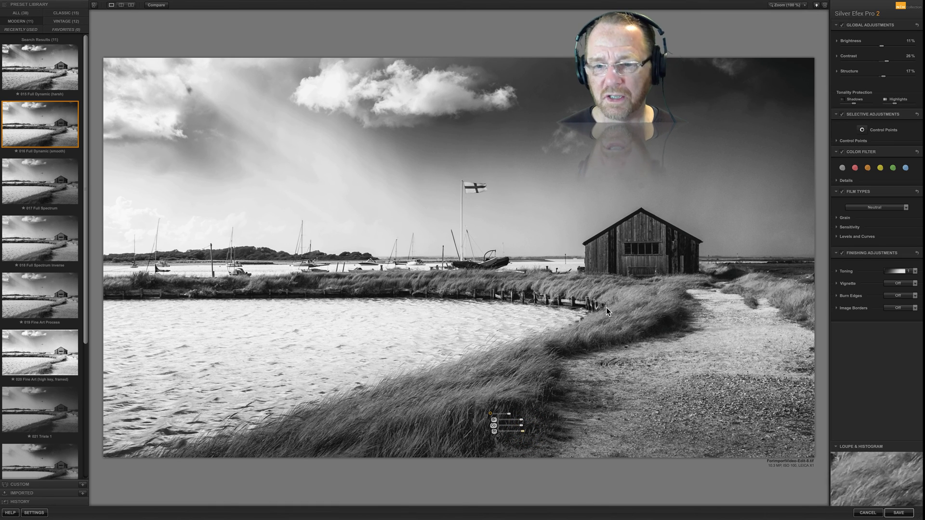
{"action": "mouse_move", "coordinate": [830, 156]}
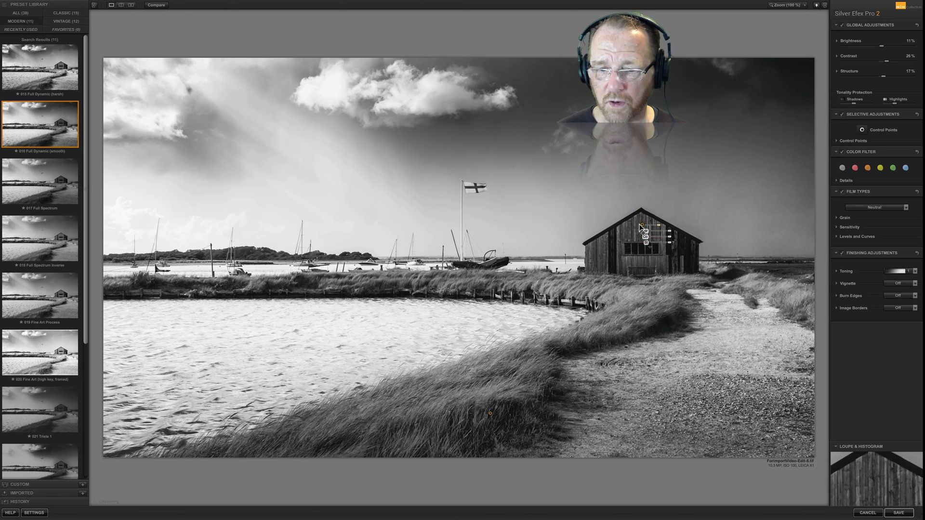
Add a control point on the wooden hut and adjust its brightness.
{"action": "left_click", "coordinate": [643, 247]}
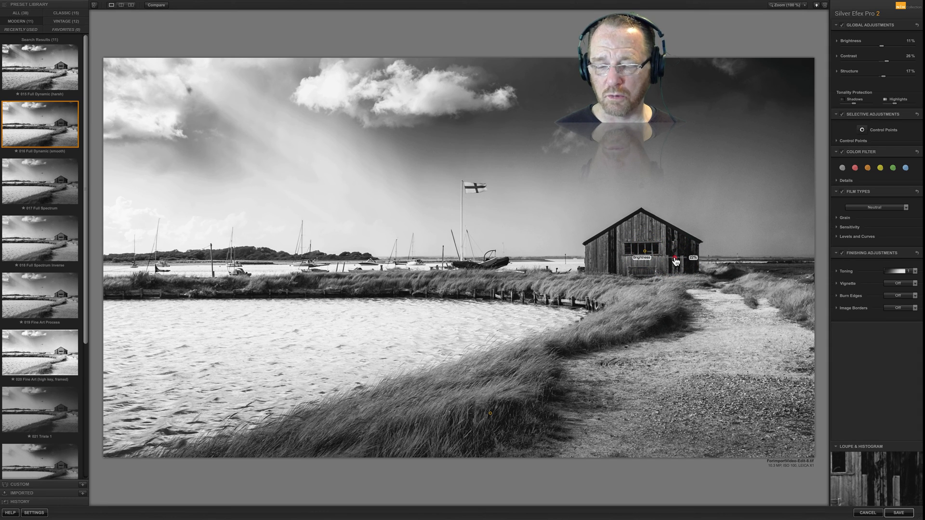
{"action": "left_click", "coordinate": [678, 257]}
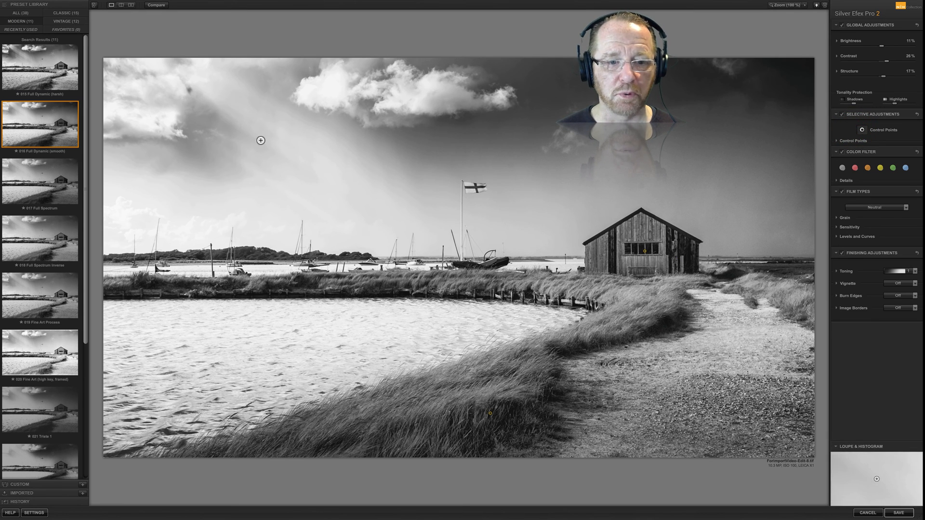
Place an upper-left sky control point, set its reach, and adjust brightness, contrast and structure.
{"action": "left_click", "coordinate": [260, 140]}
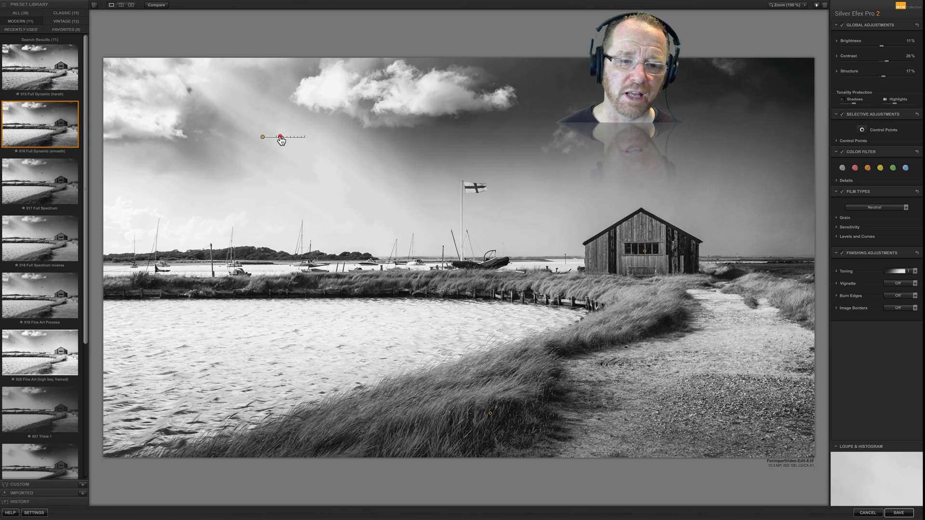
{"action": "left_click", "coordinate": [262, 136]}
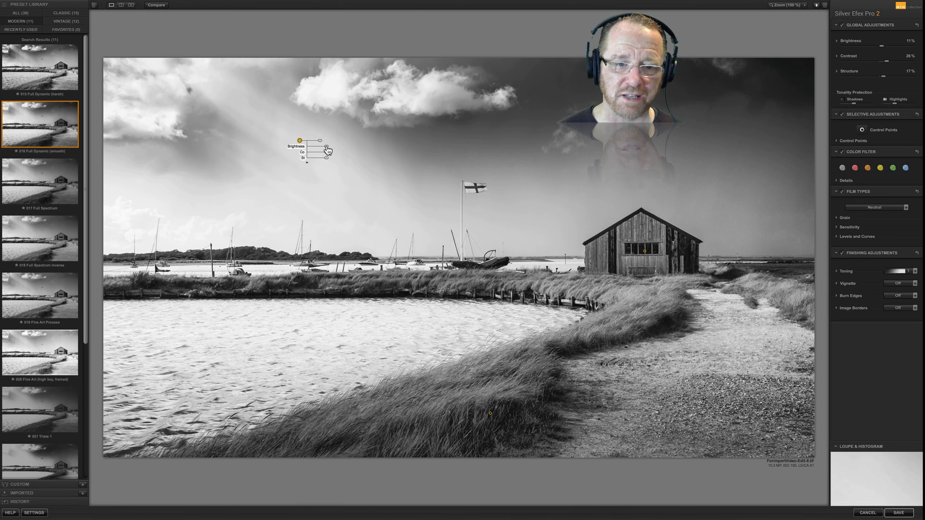
{"action": "left_click_drag", "start_coordinate": [326, 146], "coordinate": [321, 146]}
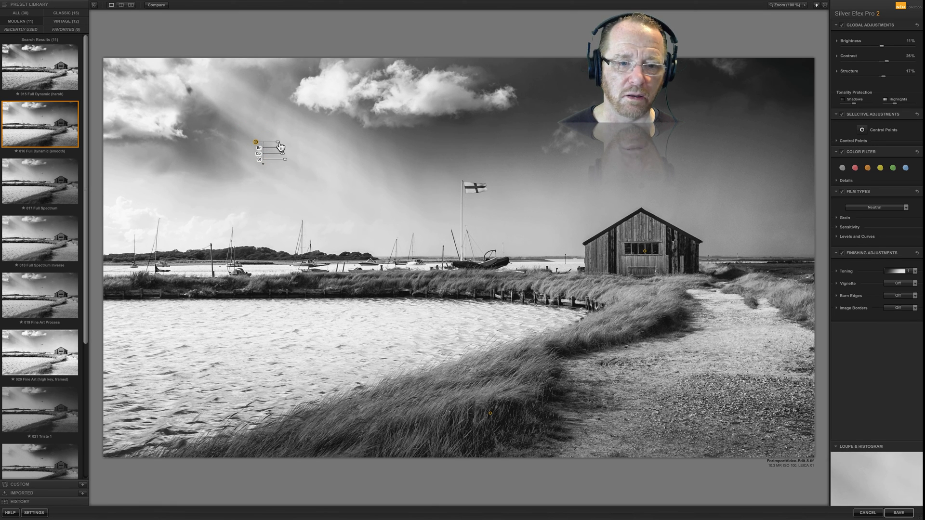
{"action": "left_click", "coordinate": [274, 141]}
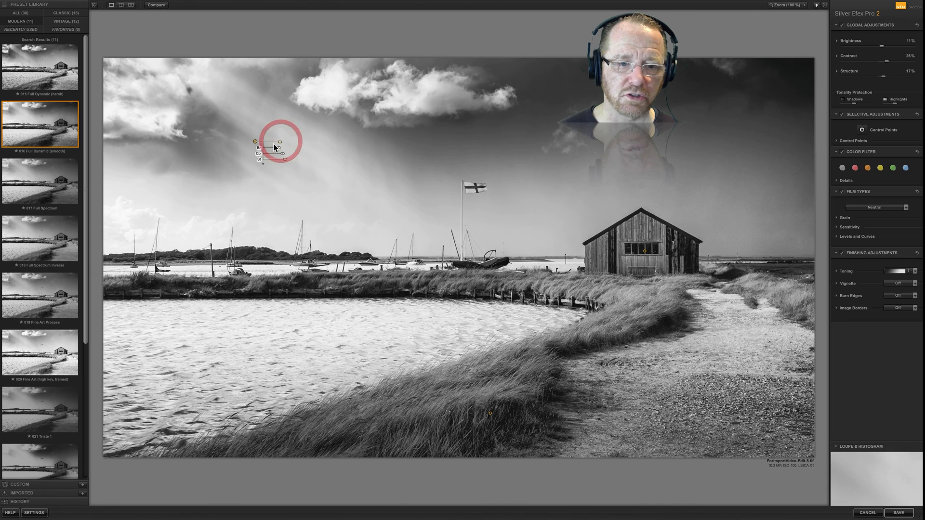
{"action": "left_click_drag", "start_coordinate": [274, 147], "coordinate": [294, 147]}
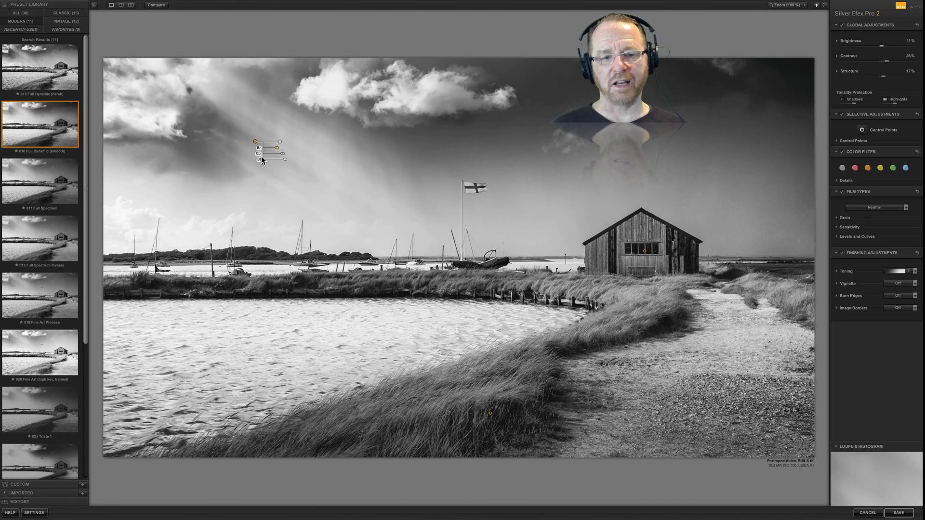
{"action": "left_click_drag", "start_coordinate": [286, 153], "coordinate": [278, 154]}
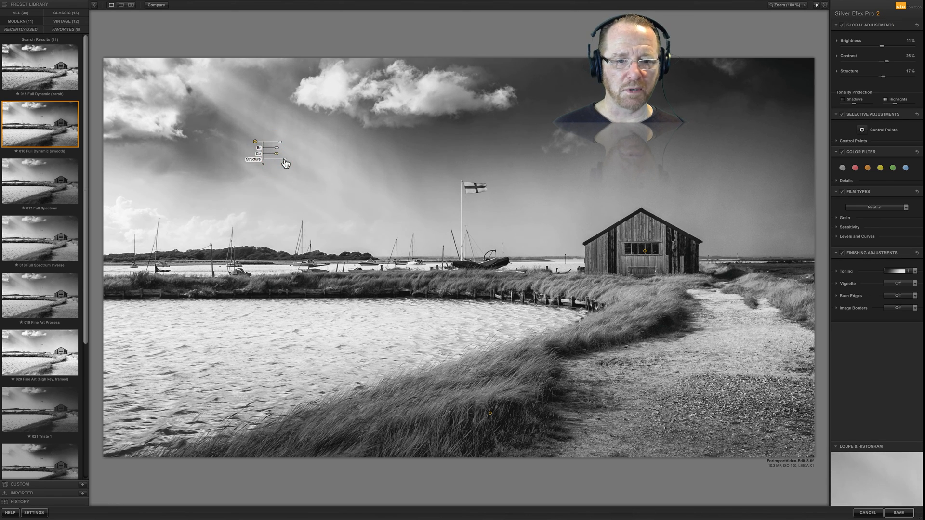
{"action": "left_click_drag", "start_coordinate": [276, 160], "coordinate": [304, 159]}
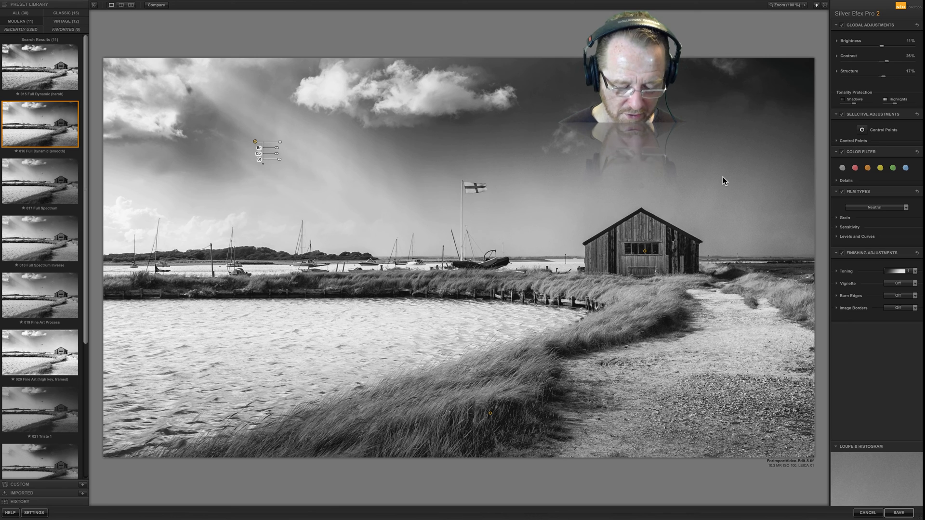
Undo the last adjustment with Cmd+Z, keeping the darkened sky and all control points.
{"action": "key", "text": "cmd+z"}
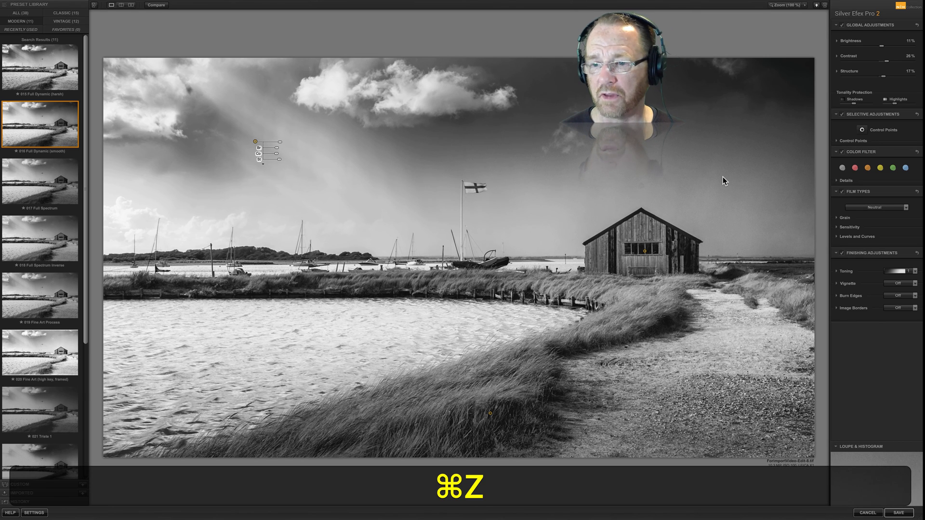
{"action": "left_click", "coordinate": [846, 181]}
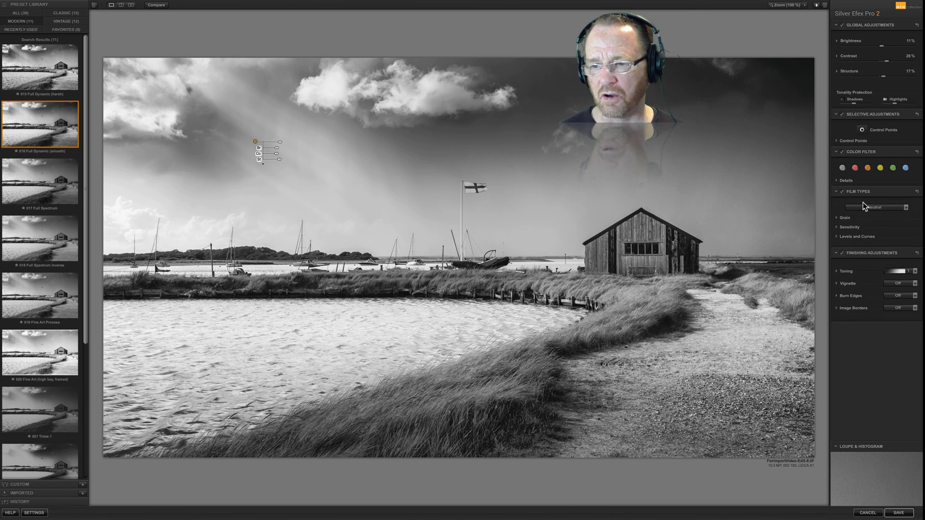
Review the Film Types list and keep Neutral selected.
{"action": "left_click", "coordinate": [876, 207]}
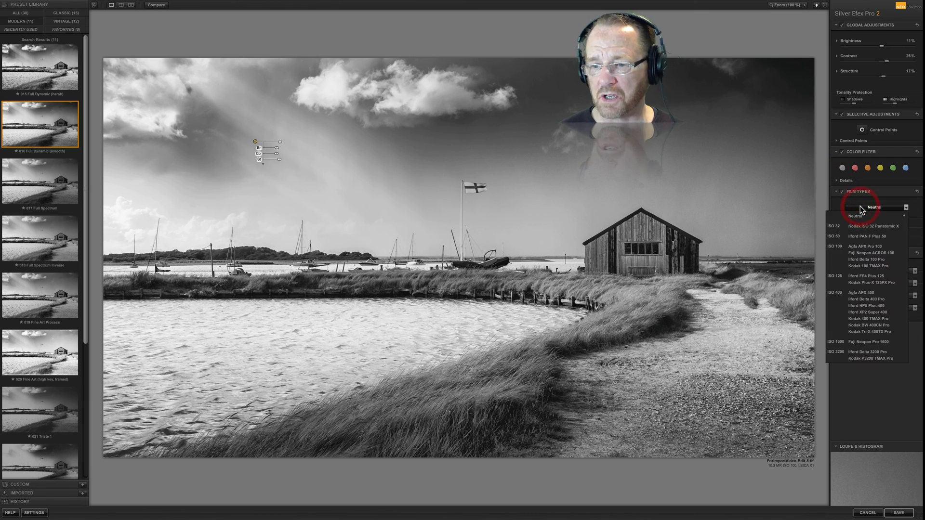
{"action": "left_click", "coordinate": [875, 208]}
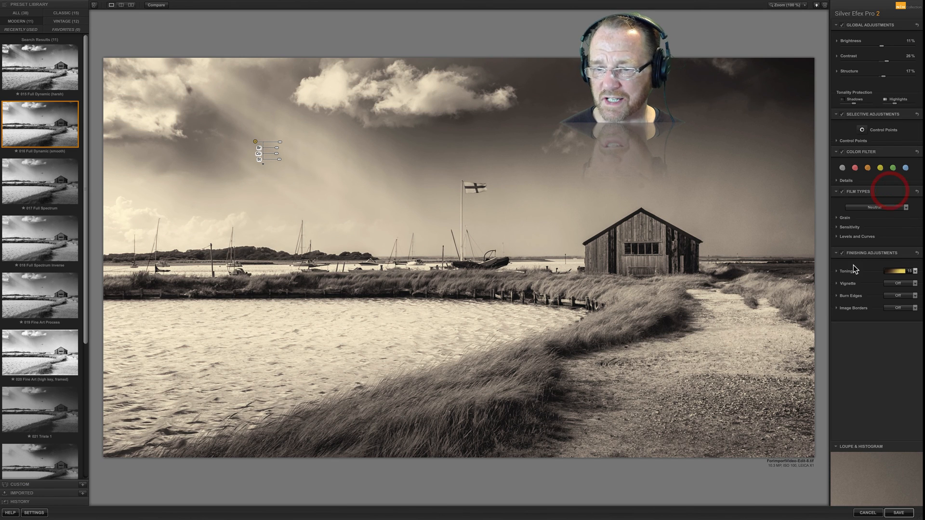
Remove the sepia toning, returning the photo to neutral black and white.
{"action": "left_click", "coordinate": [845, 271]}
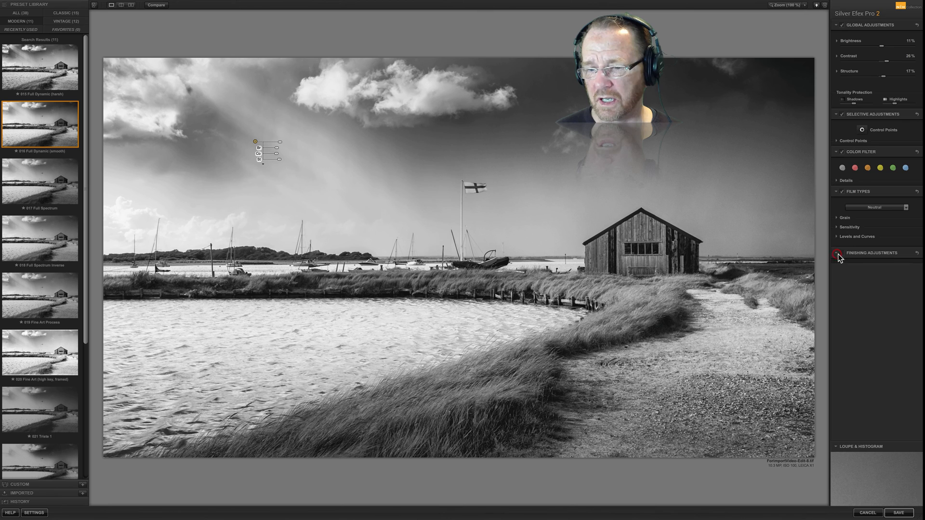
Apply the Black Frame 1 vignette and All Edges (Soft) 1 burned edges.
{"action": "left_click", "coordinate": [837, 252]}
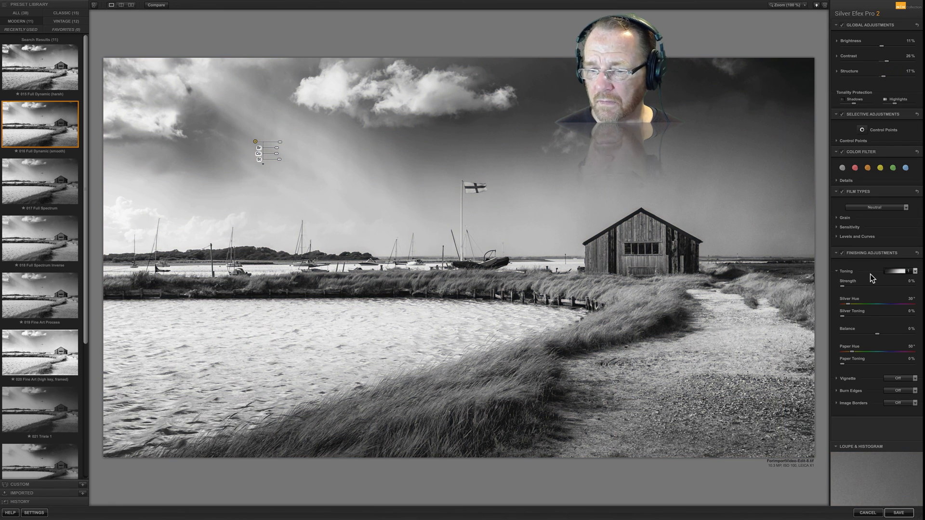
{"action": "mouse_move", "coordinate": [866, 382]}
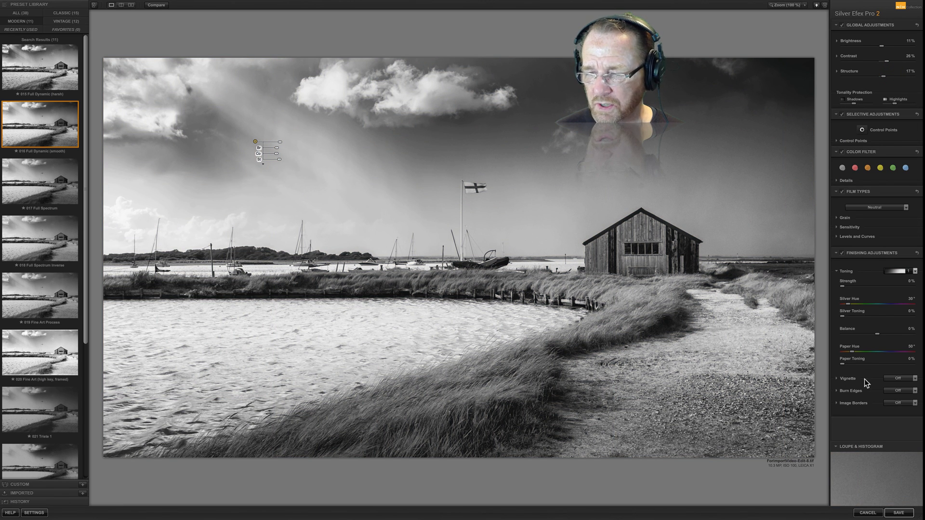
{"action": "left_click", "coordinate": [897, 378]}
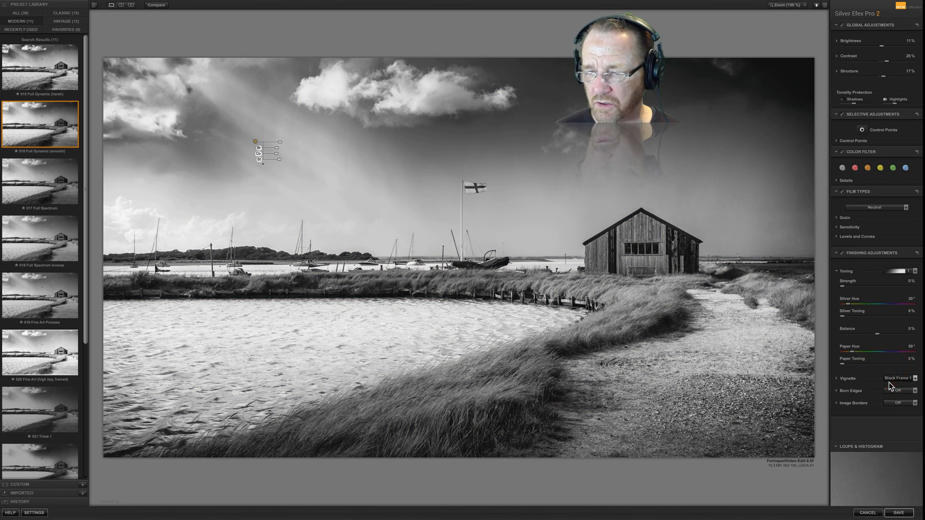
{"action": "left_click", "coordinate": [899, 391]}
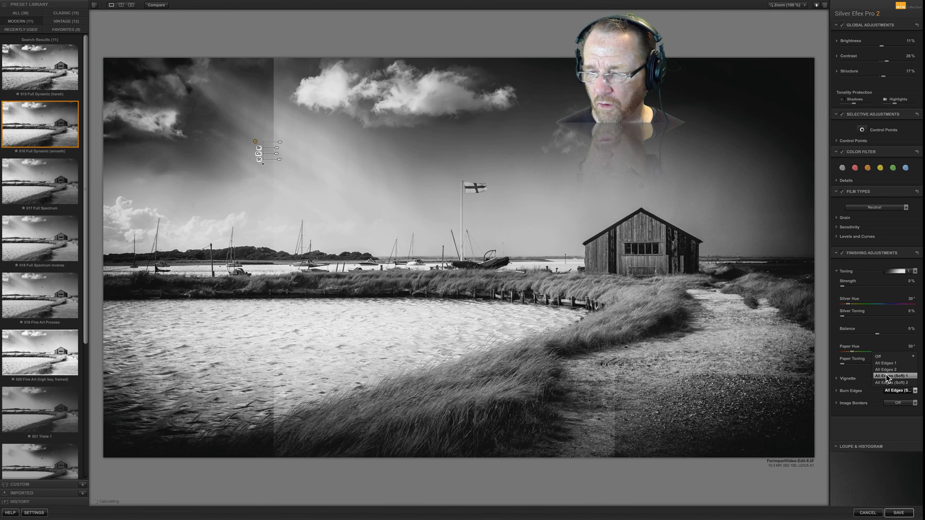
{"action": "left_click", "coordinate": [896, 376]}
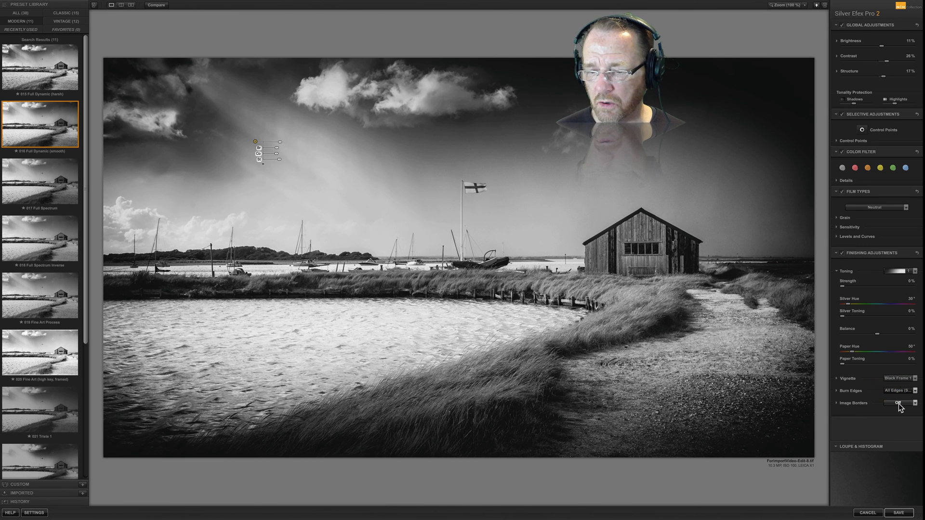
Add the Type 5 white image border and reveal border and burn-edge settings.
{"action": "left_click", "coordinate": [899, 403]}
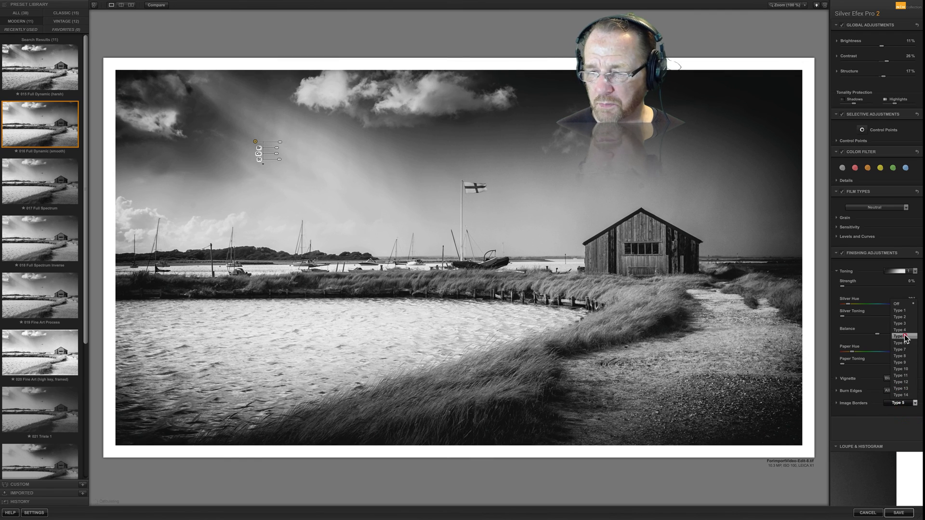
{"action": "left_click", "coordinate": [899, 336]}
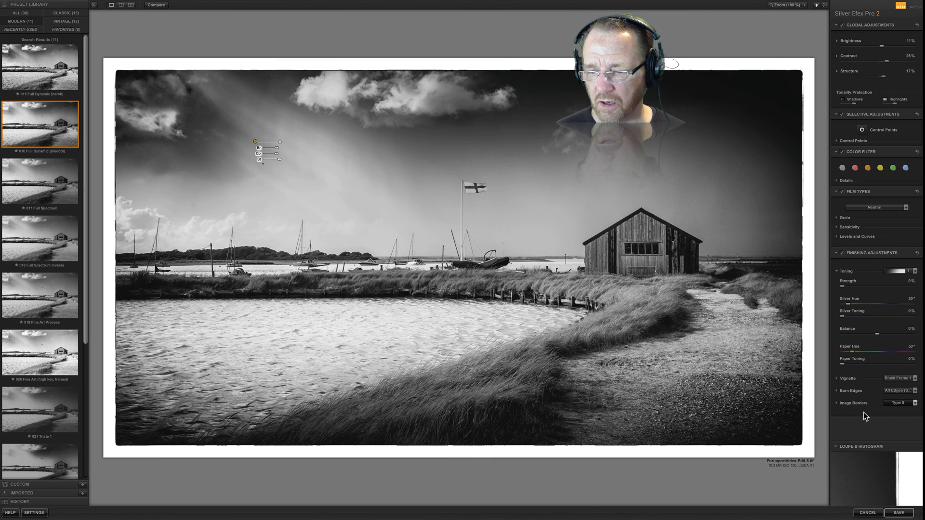
{"action": "left_click", "coordinate": [853, 402]}
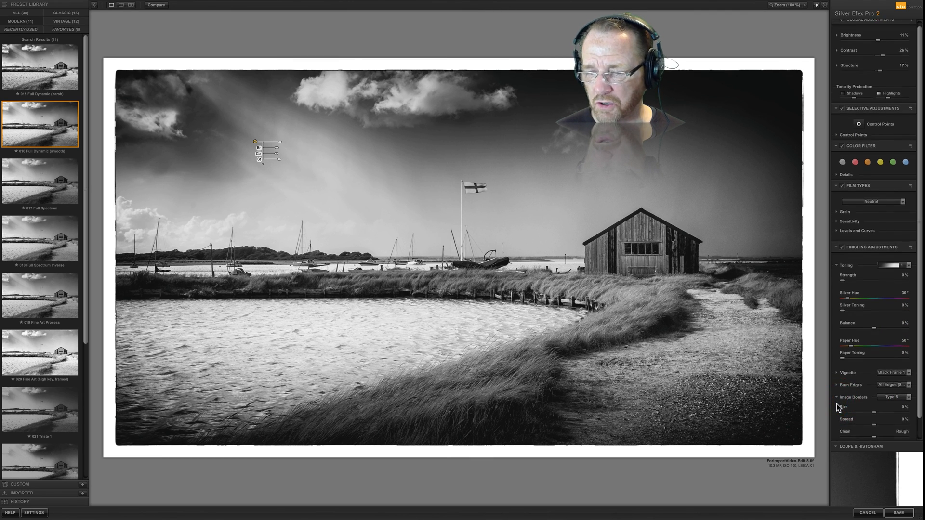
{"action": "left_click", "coordinate": [837, 370]}
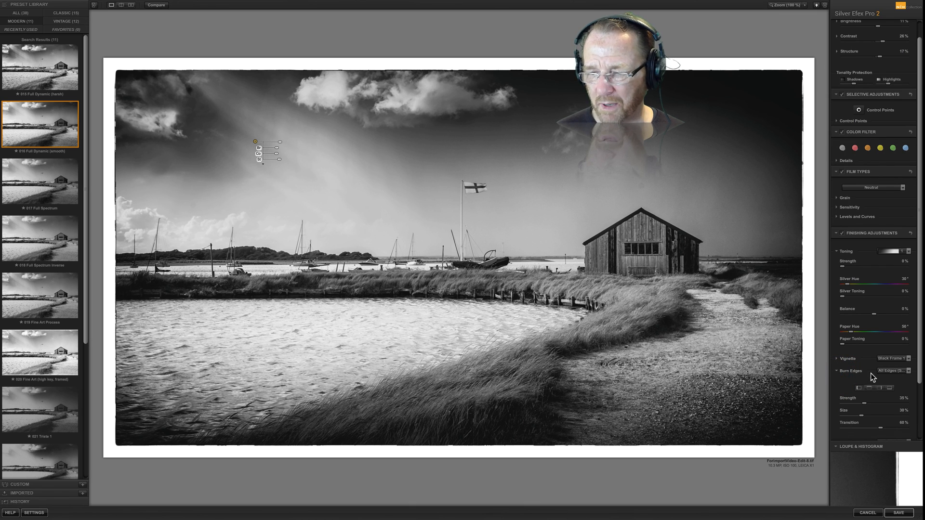